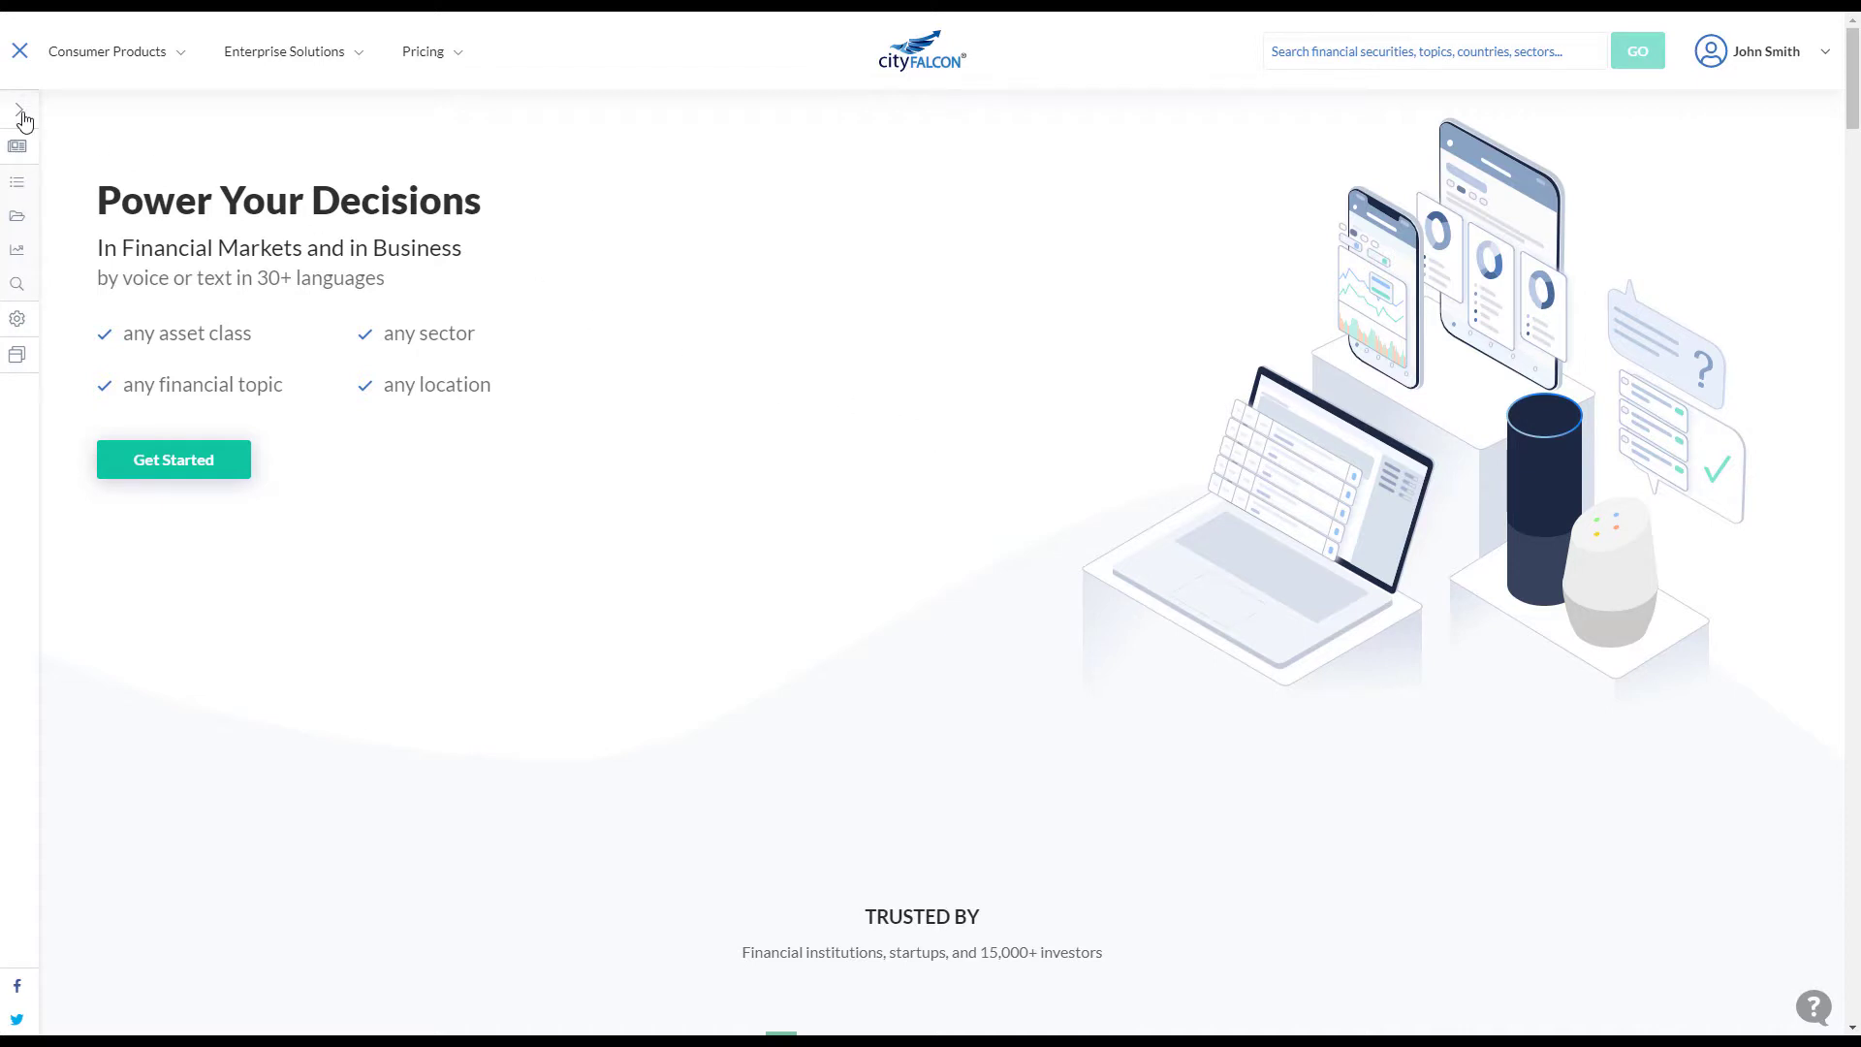
Open the Favourites watchlist news feed via the sidebar's Financial Content > Your Watchlists.
{"action": "left_click", "coordinate": [19, 115]}
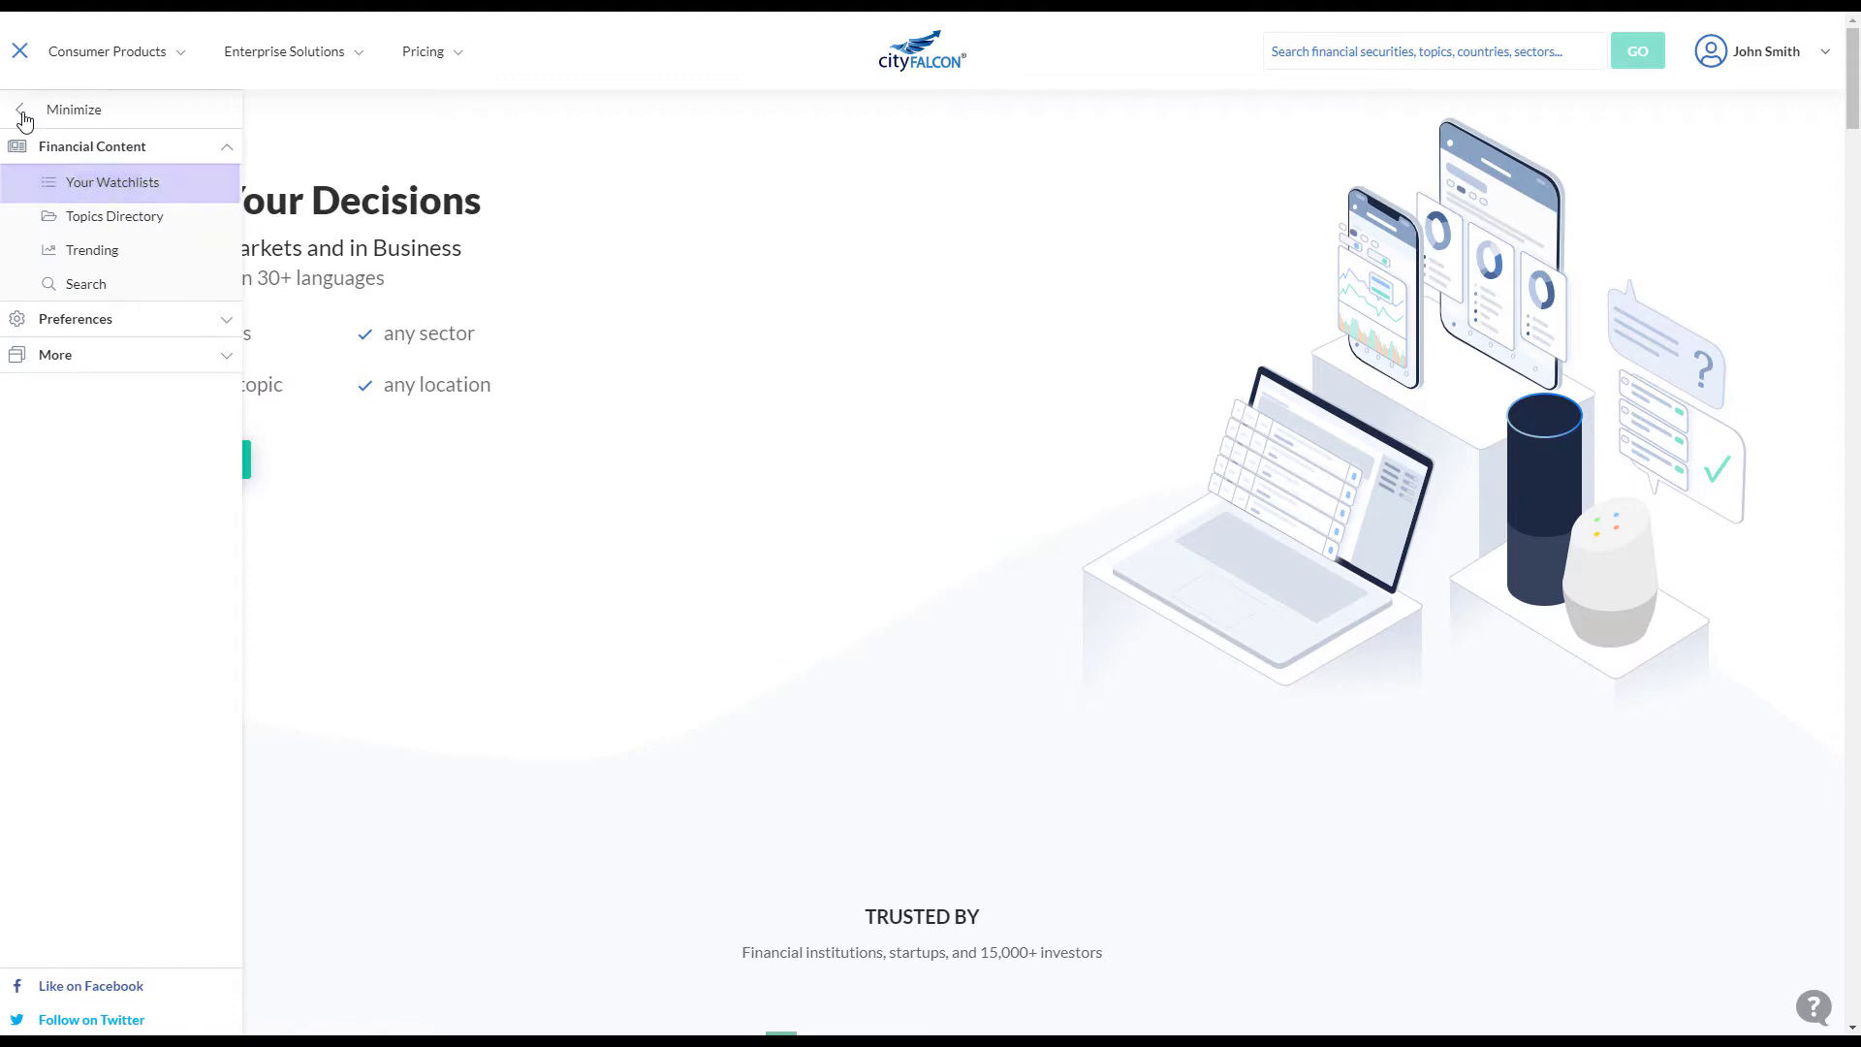
{"action": "left_click", "coordinate": [115, 181]}
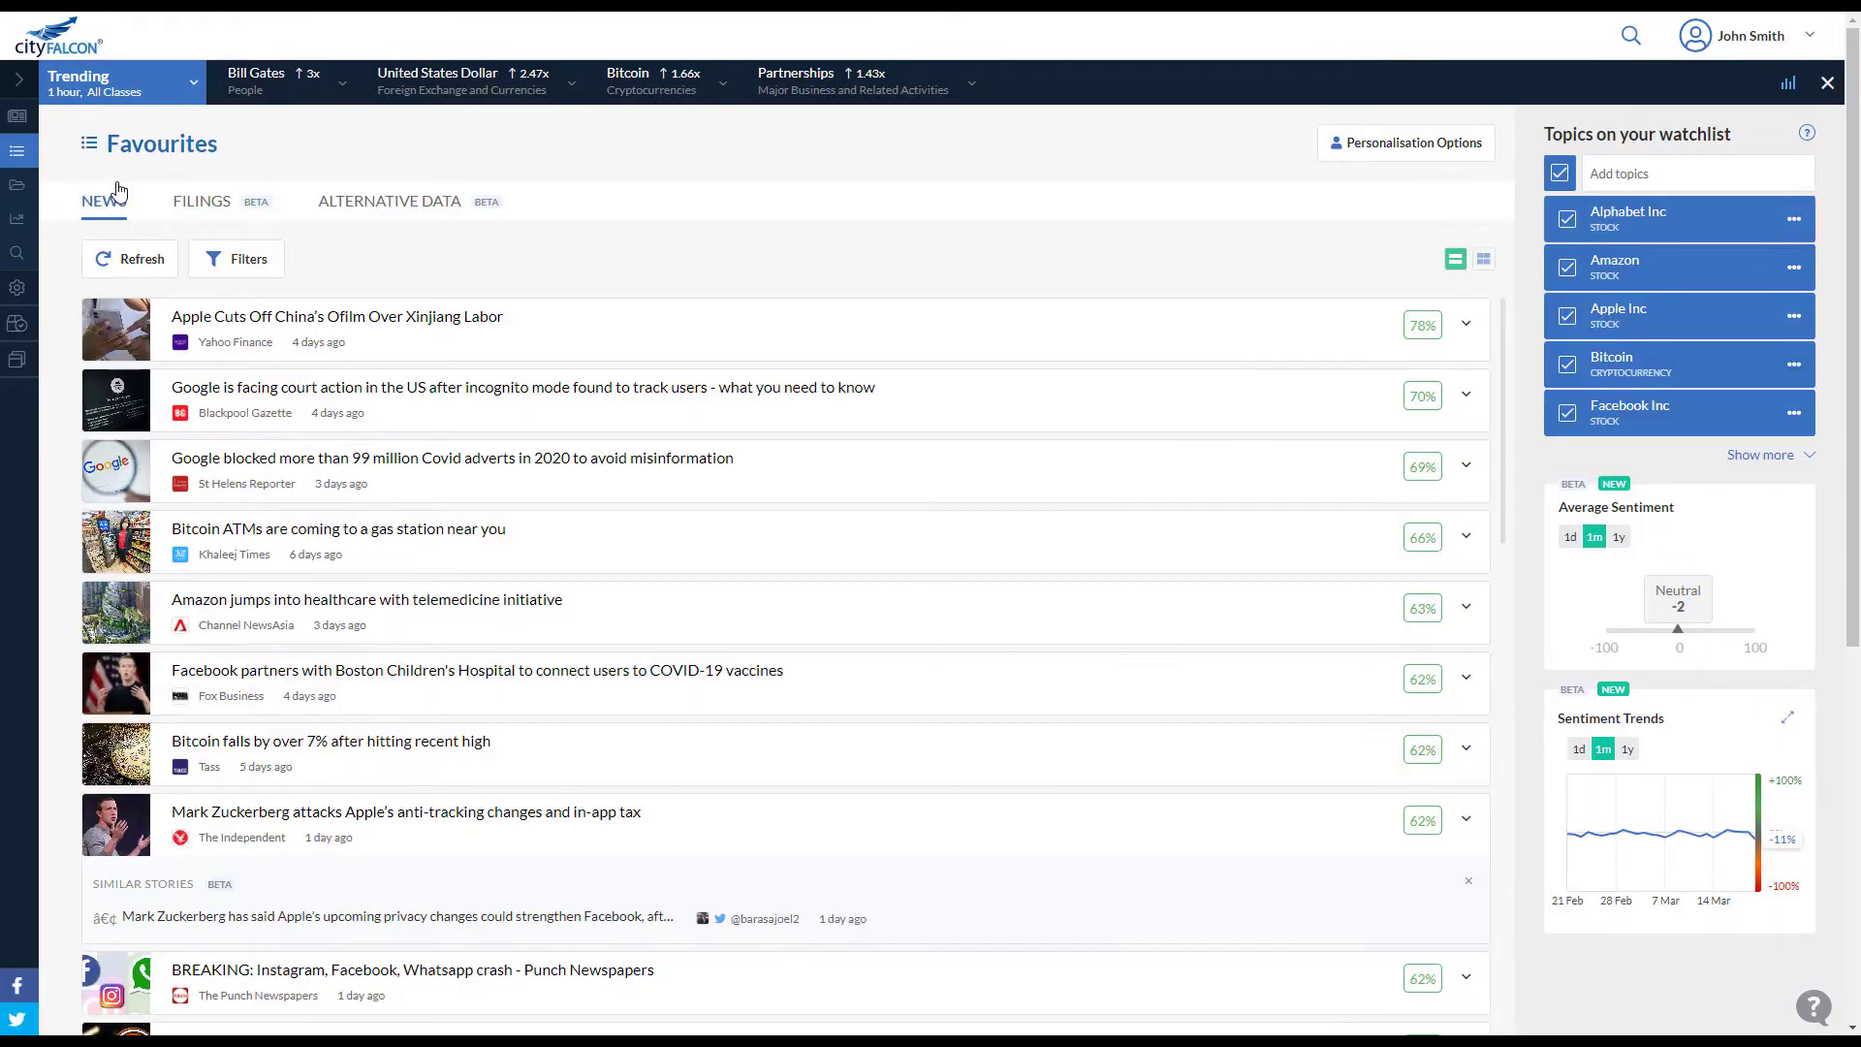
Turn on Automated Summary in the News Feed Layout filters and expand it with Show More.
{"action": "left_click", "coordinate": [236, 259]}
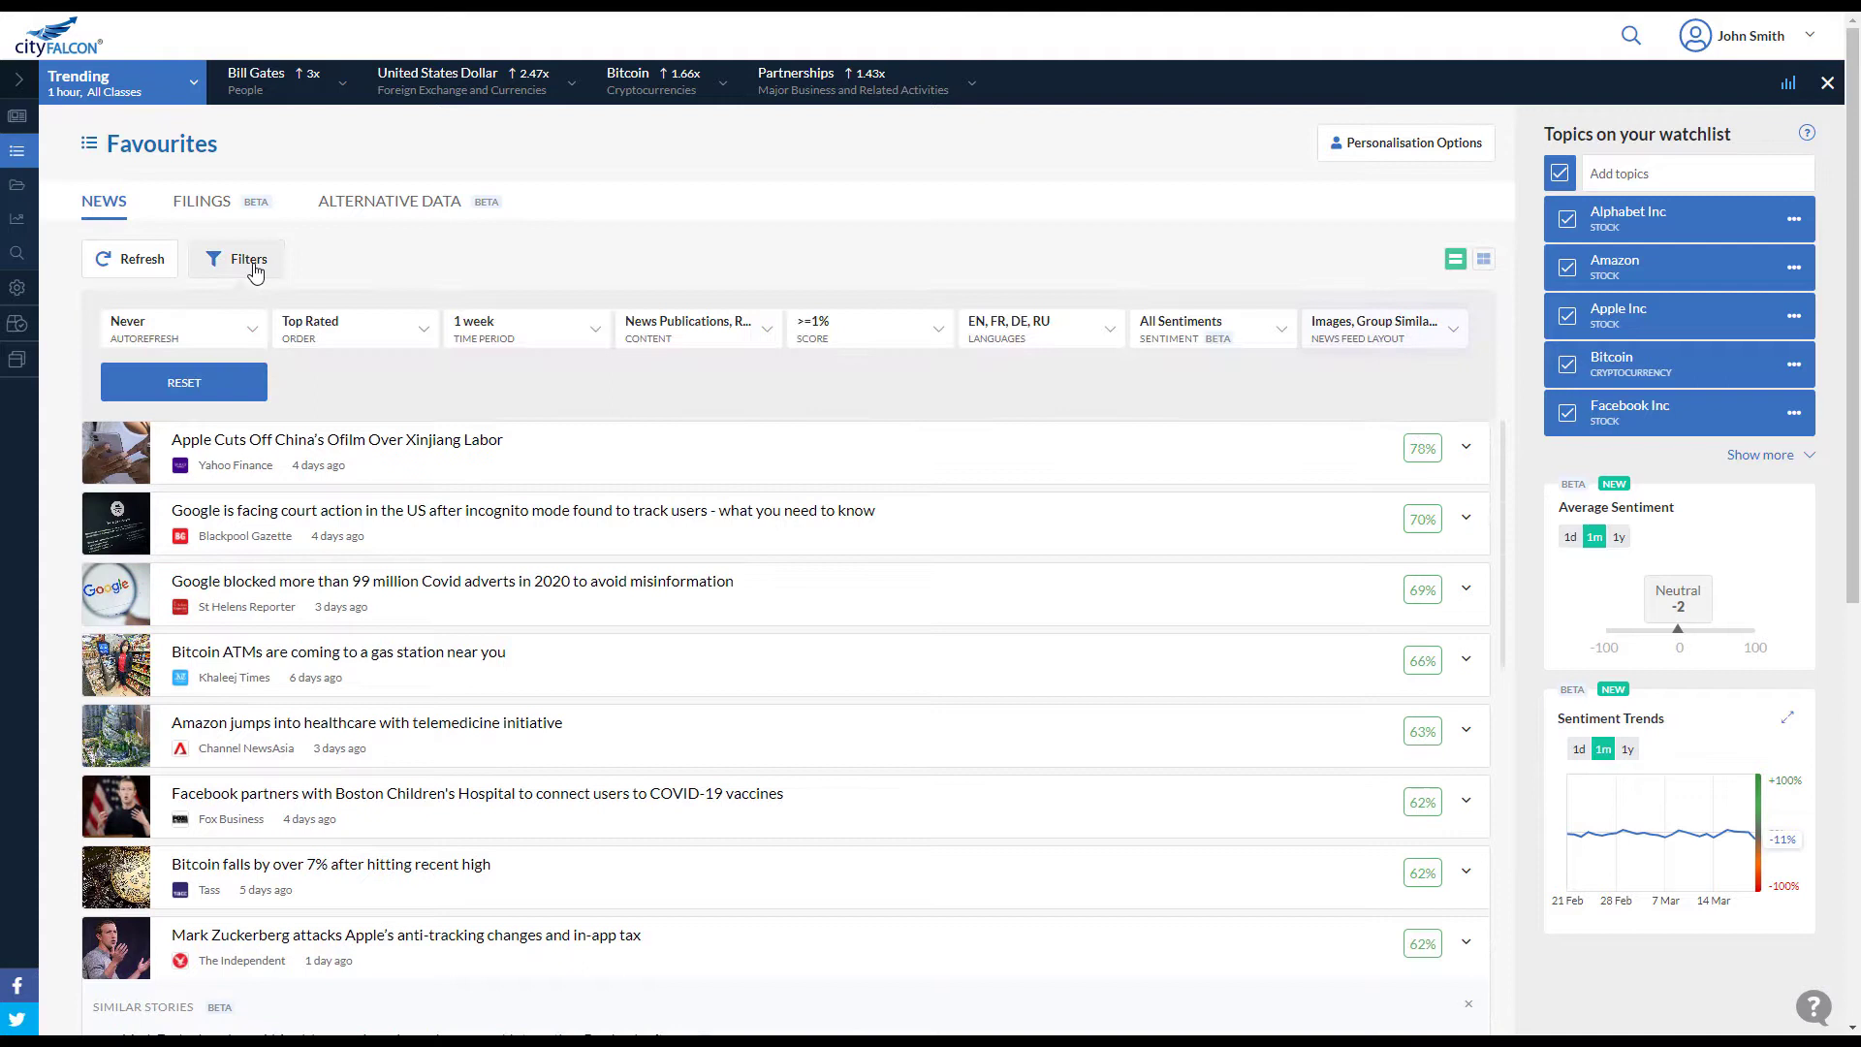
{"action": "mouse_move", "coordinate": [1430, 329]}
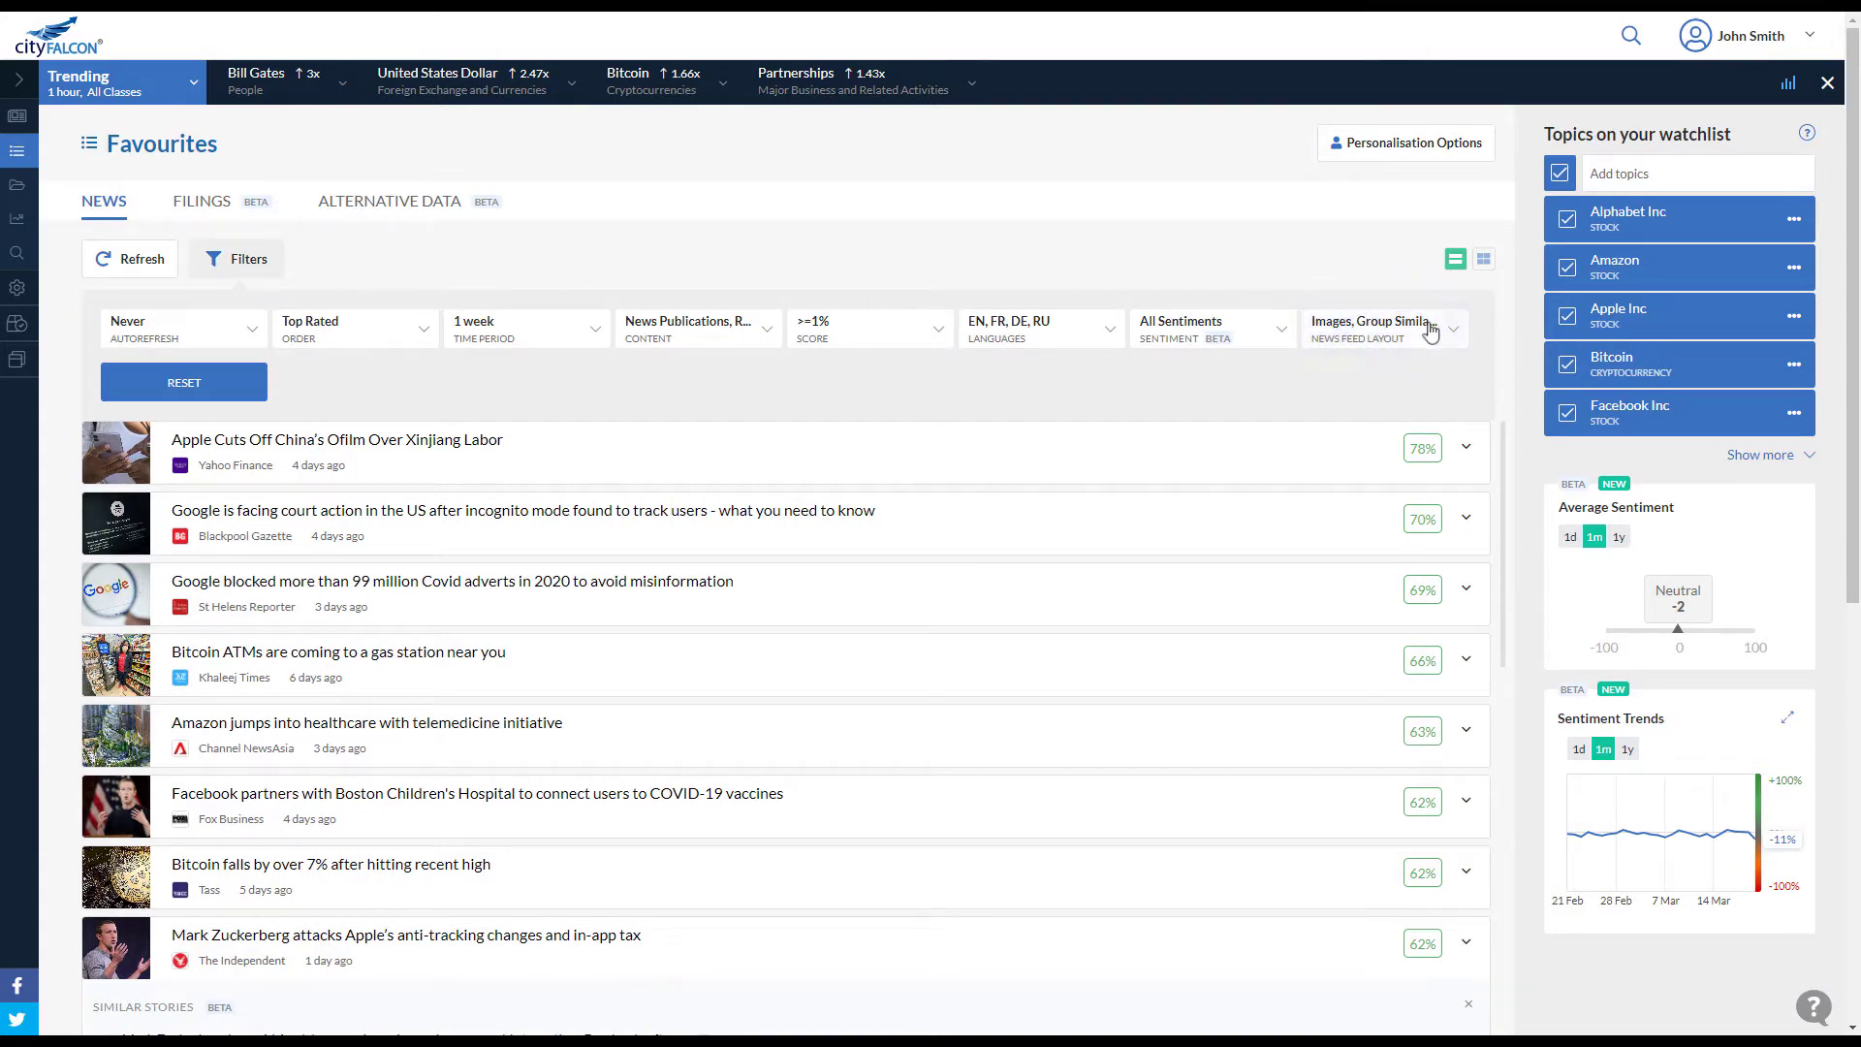
{"action": "left_click", "coordinate": [1383, 329]}
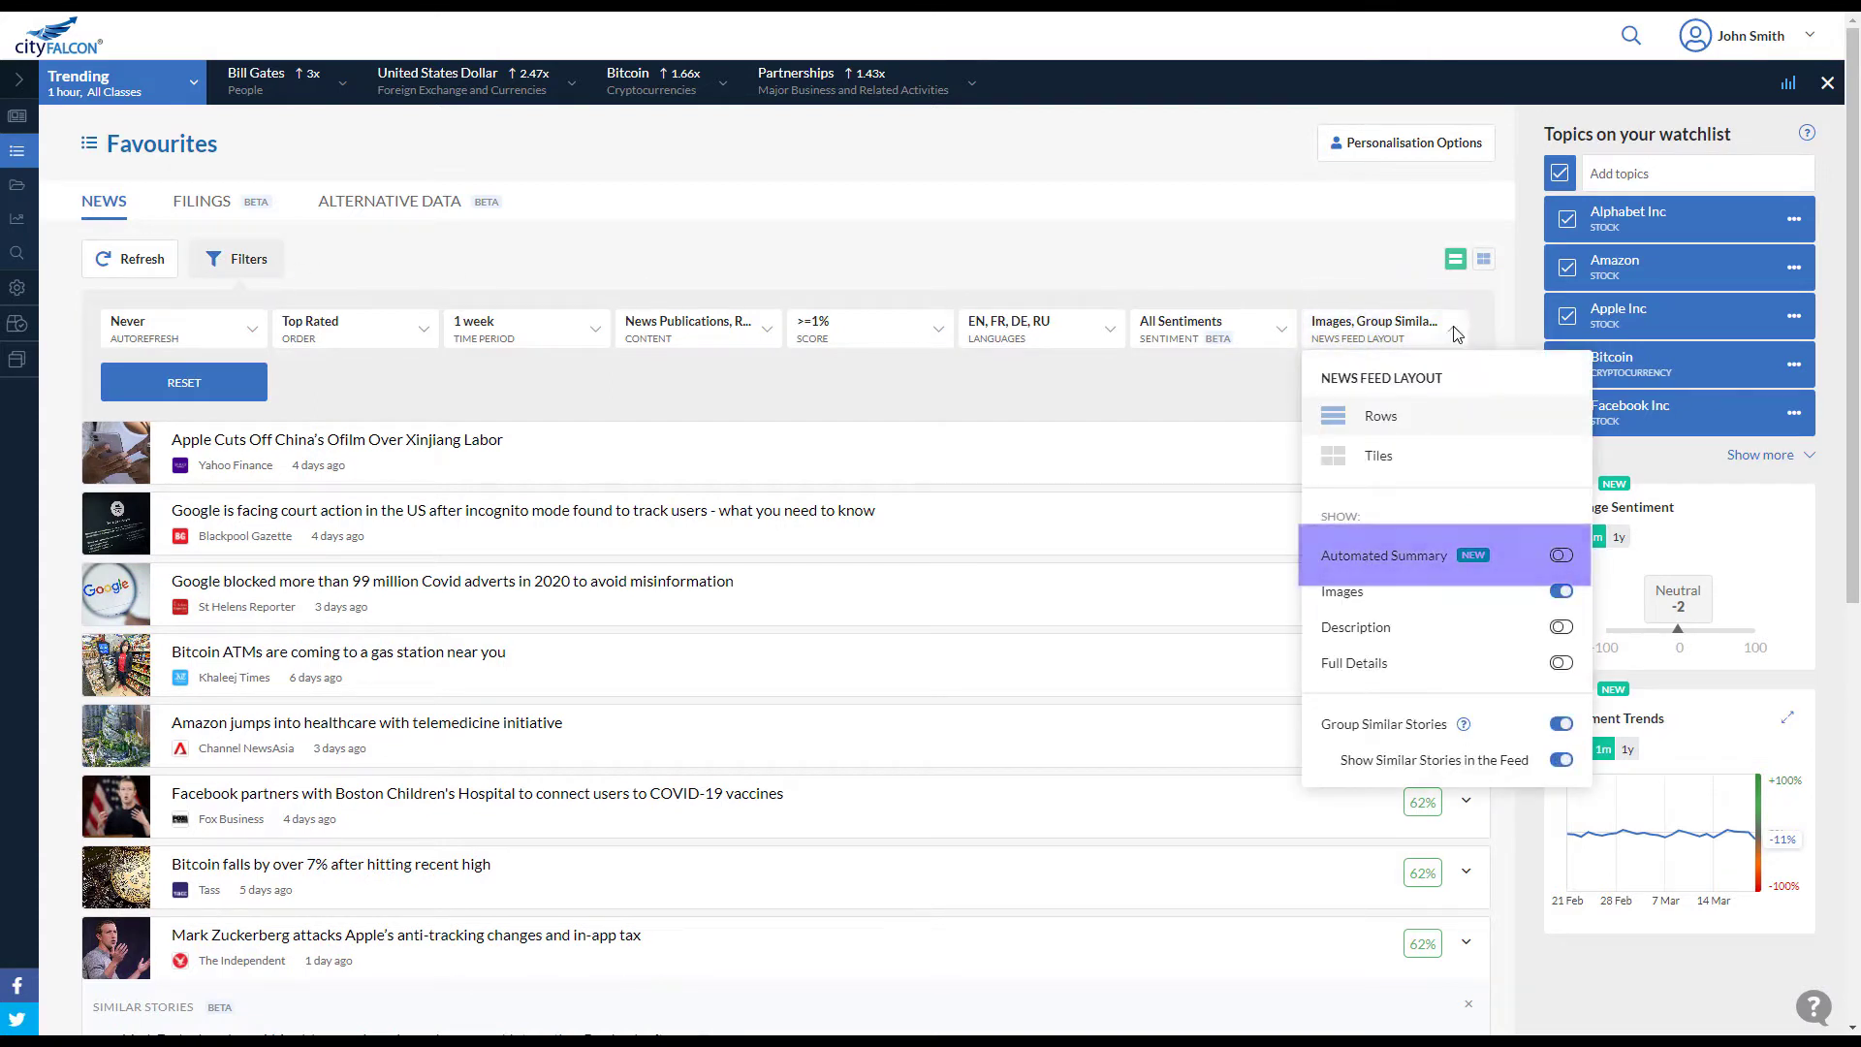
{"action": "left_click", "coordinate": [1560, 554]}
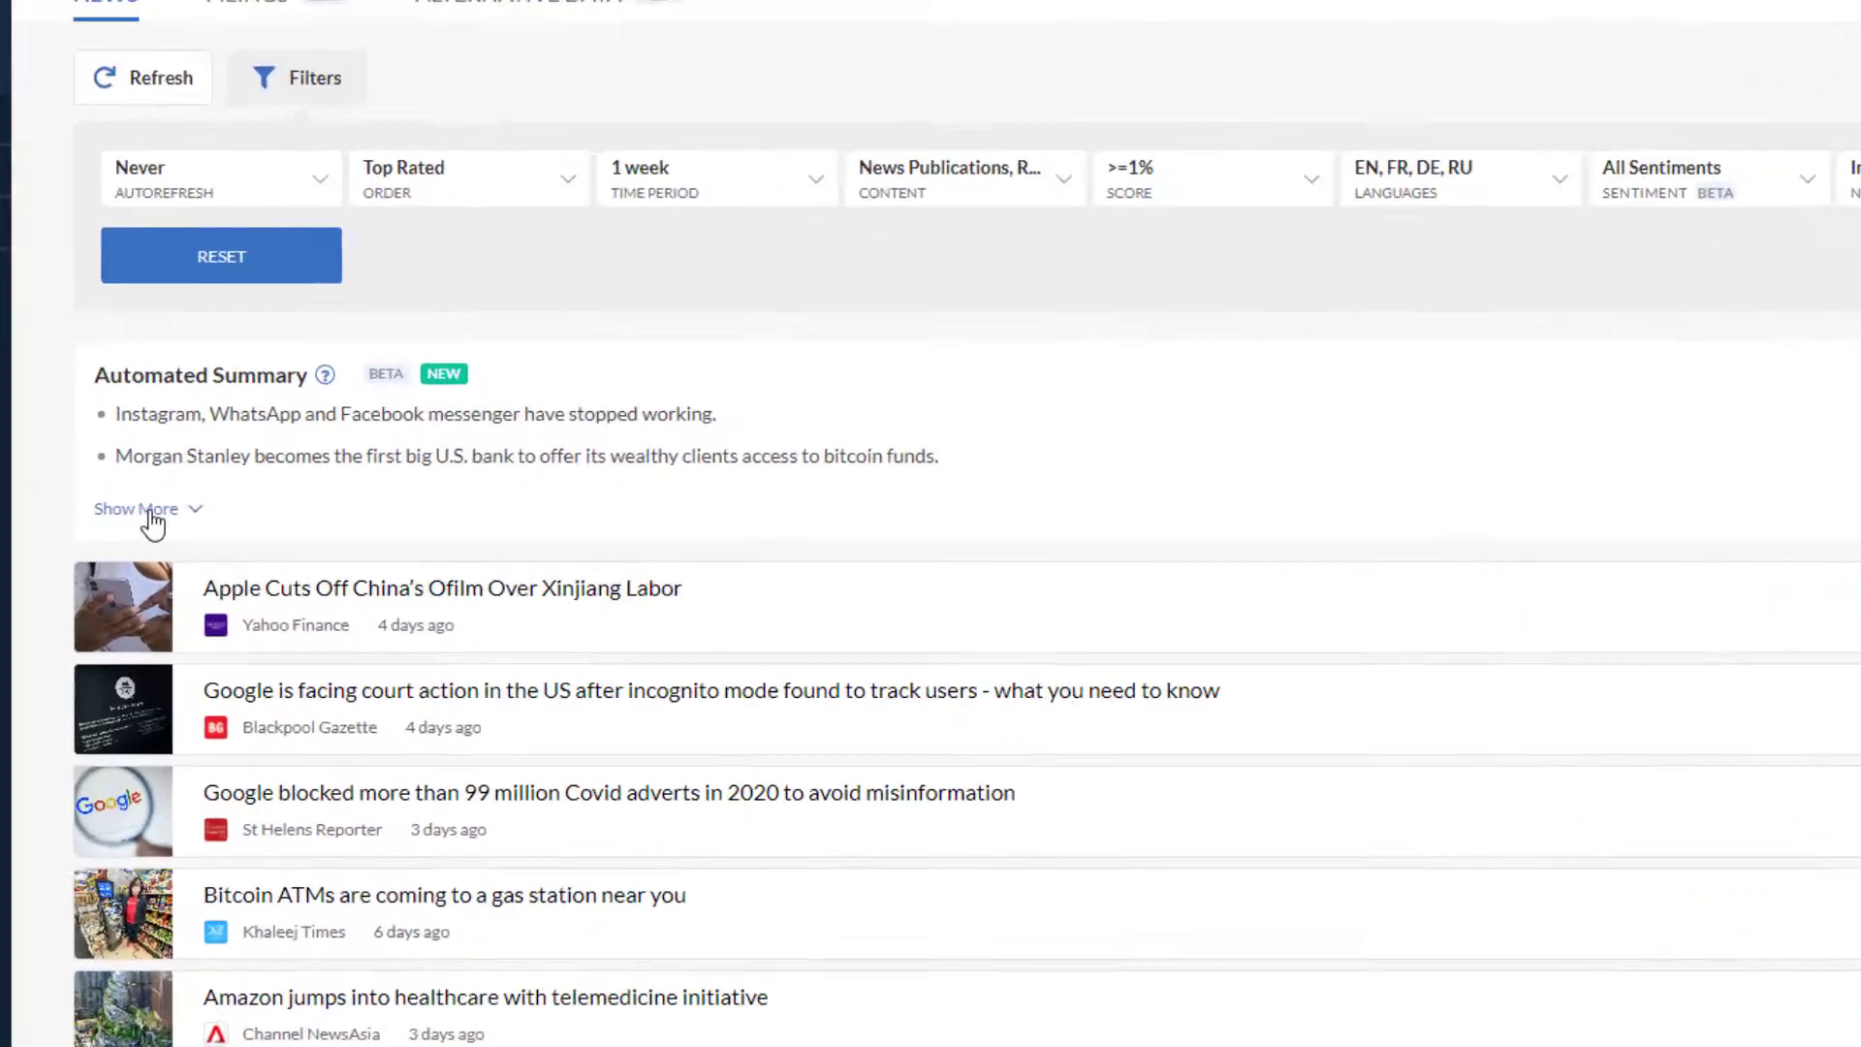
{"action": "left_click", "coordinate": [133, 508]}
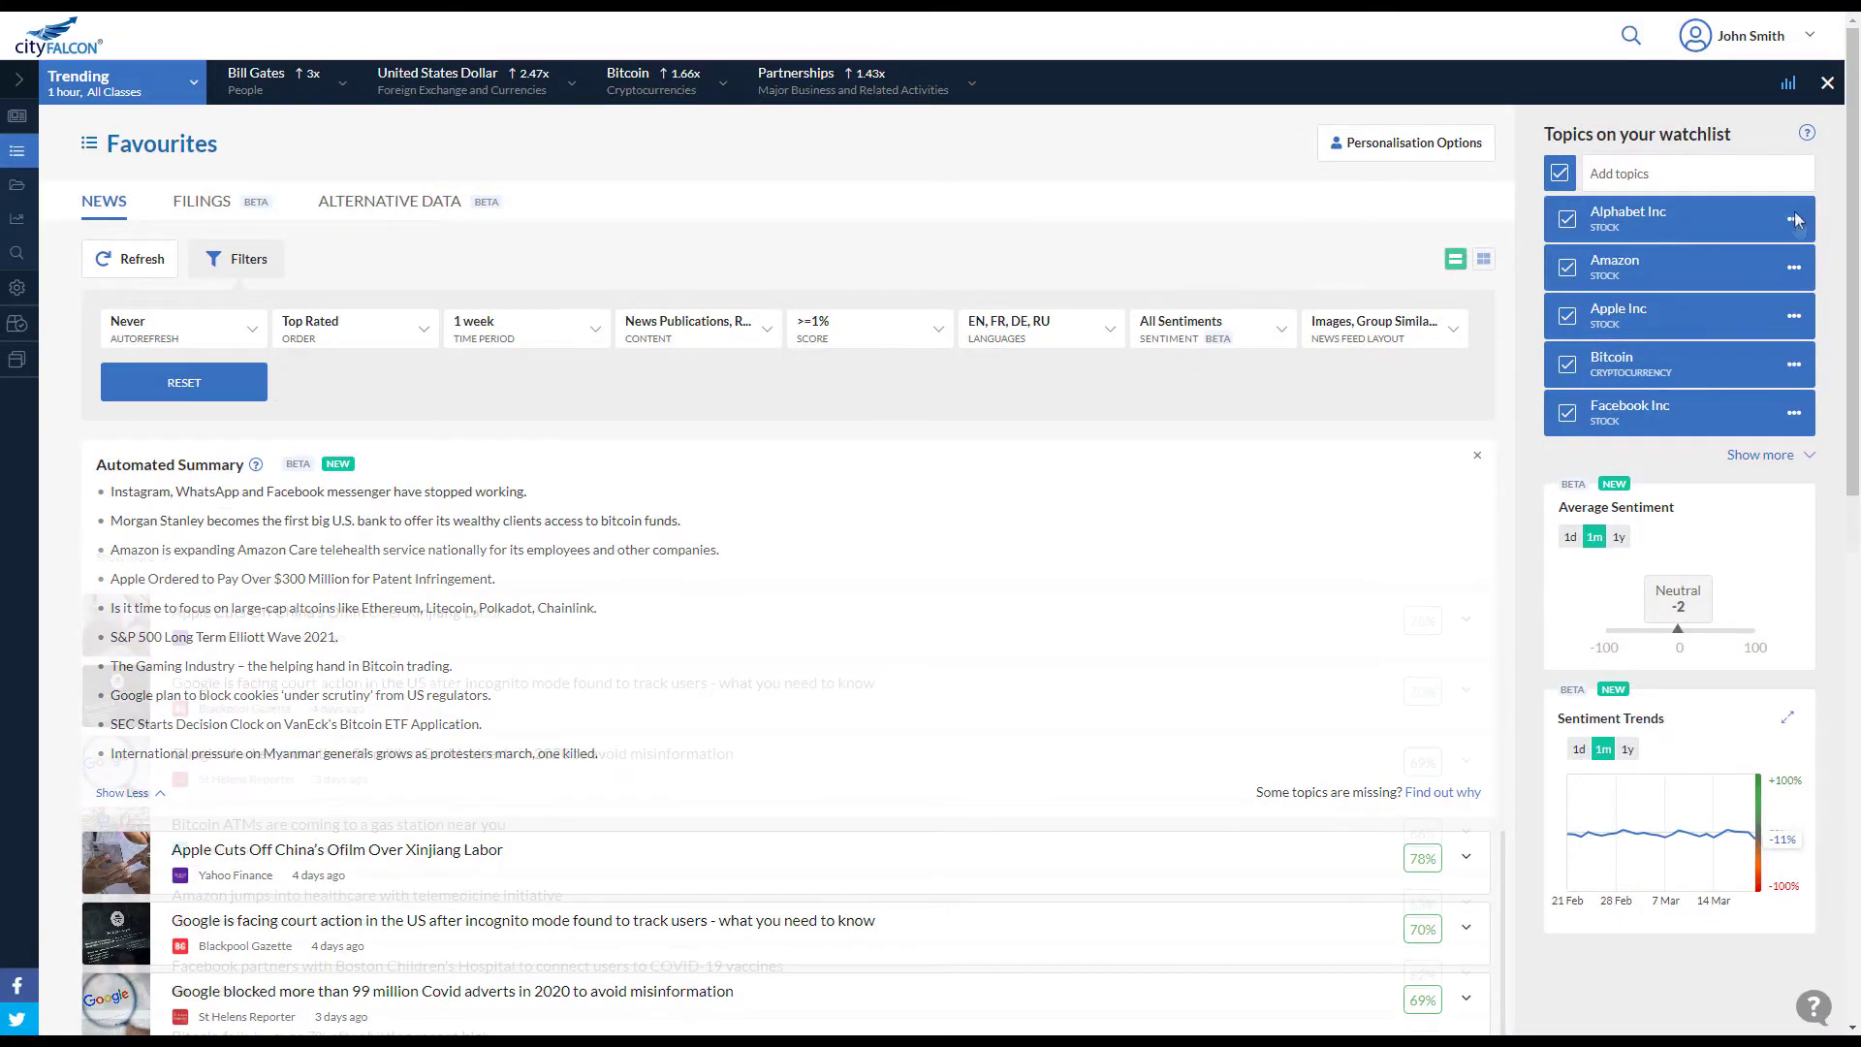
Show only Apple Inc news, restore all watchlist topics, and include very negative sentiment.
{"action": "left_click", "coordinate": [1793, 316]}
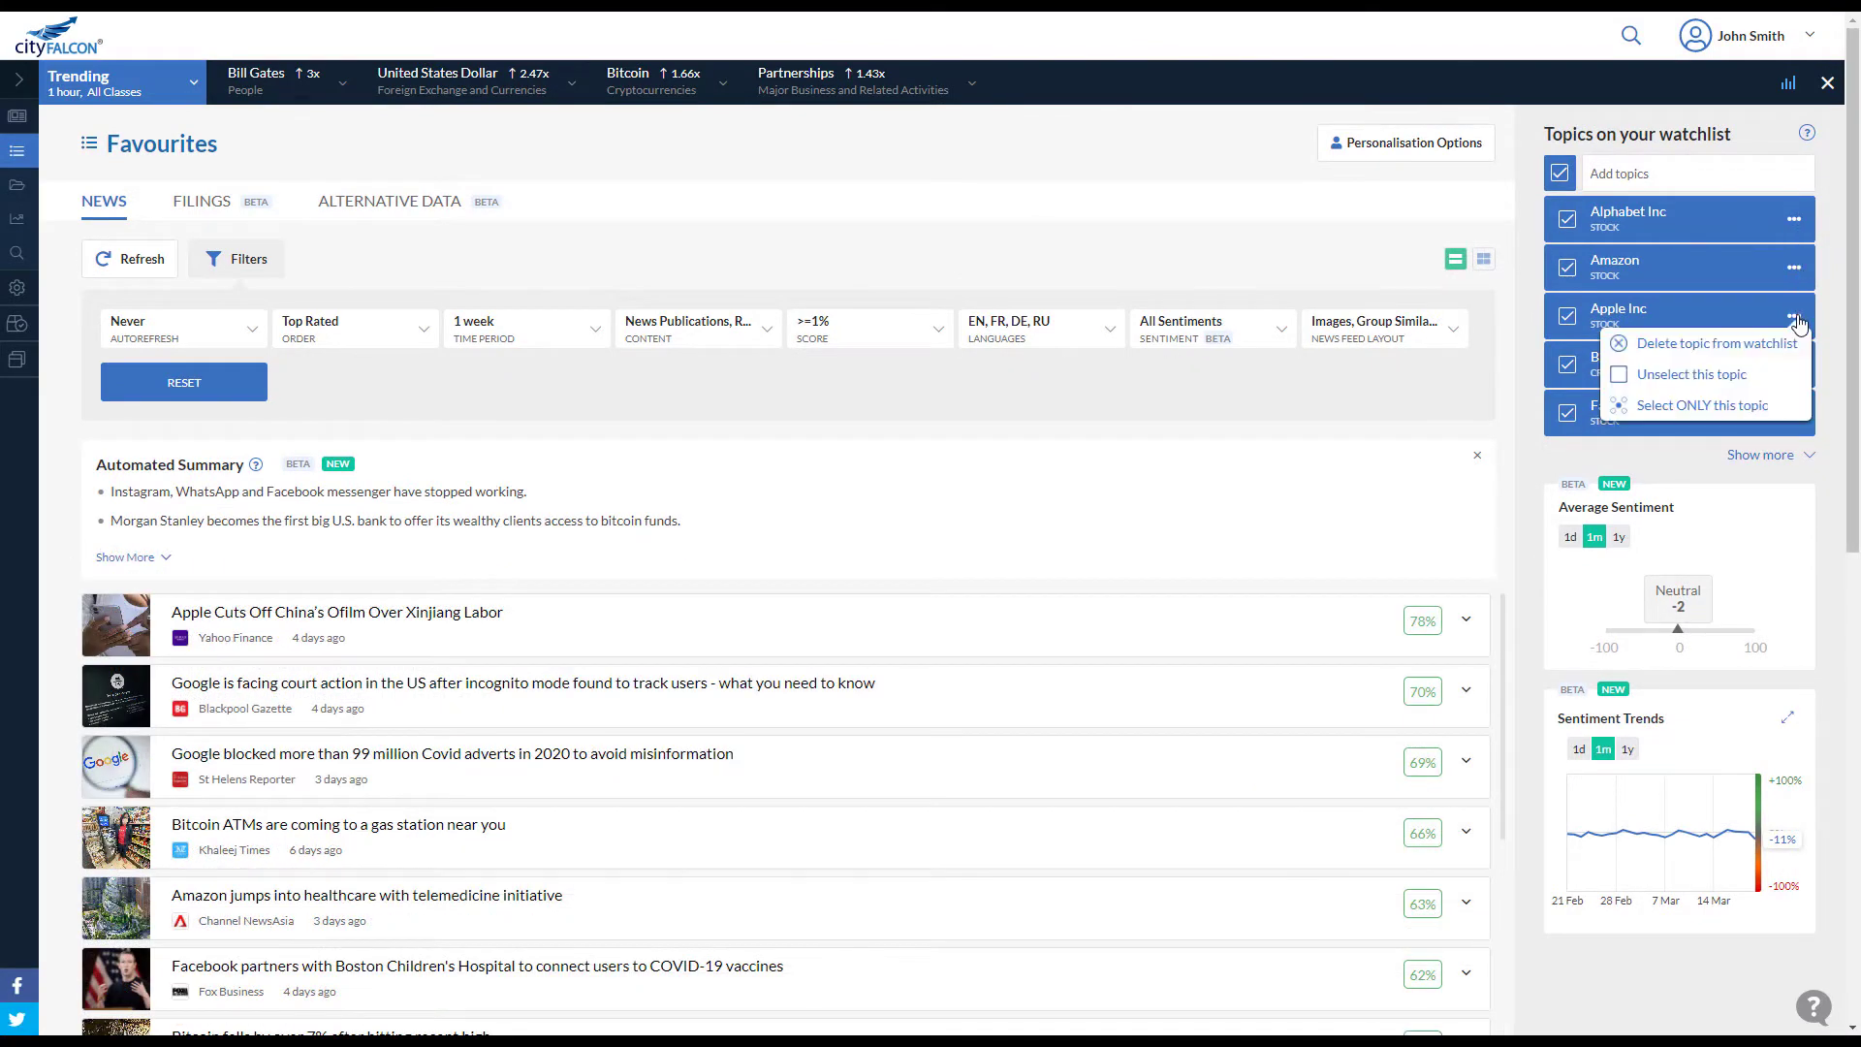
{"action": "left_click", "coordinate": [1706, 405]}
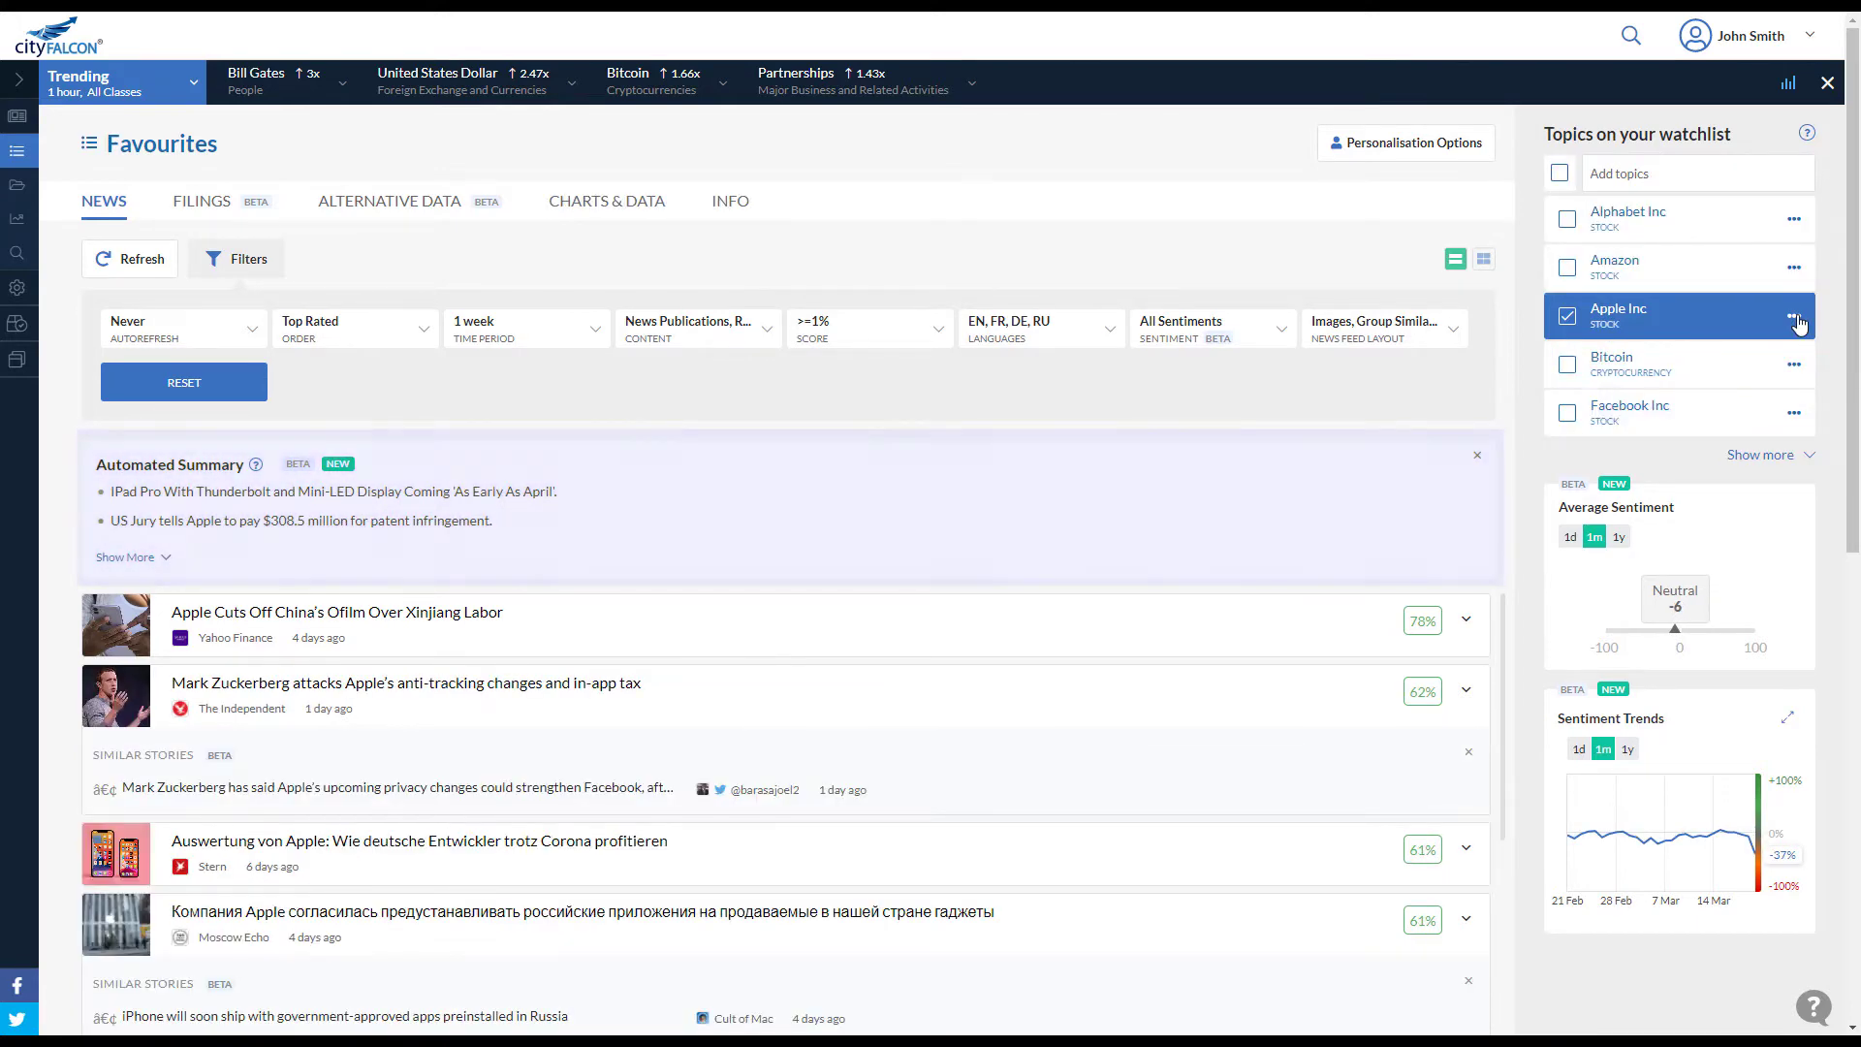
{"action": "left_click", "coordinate": [1792, 317]}
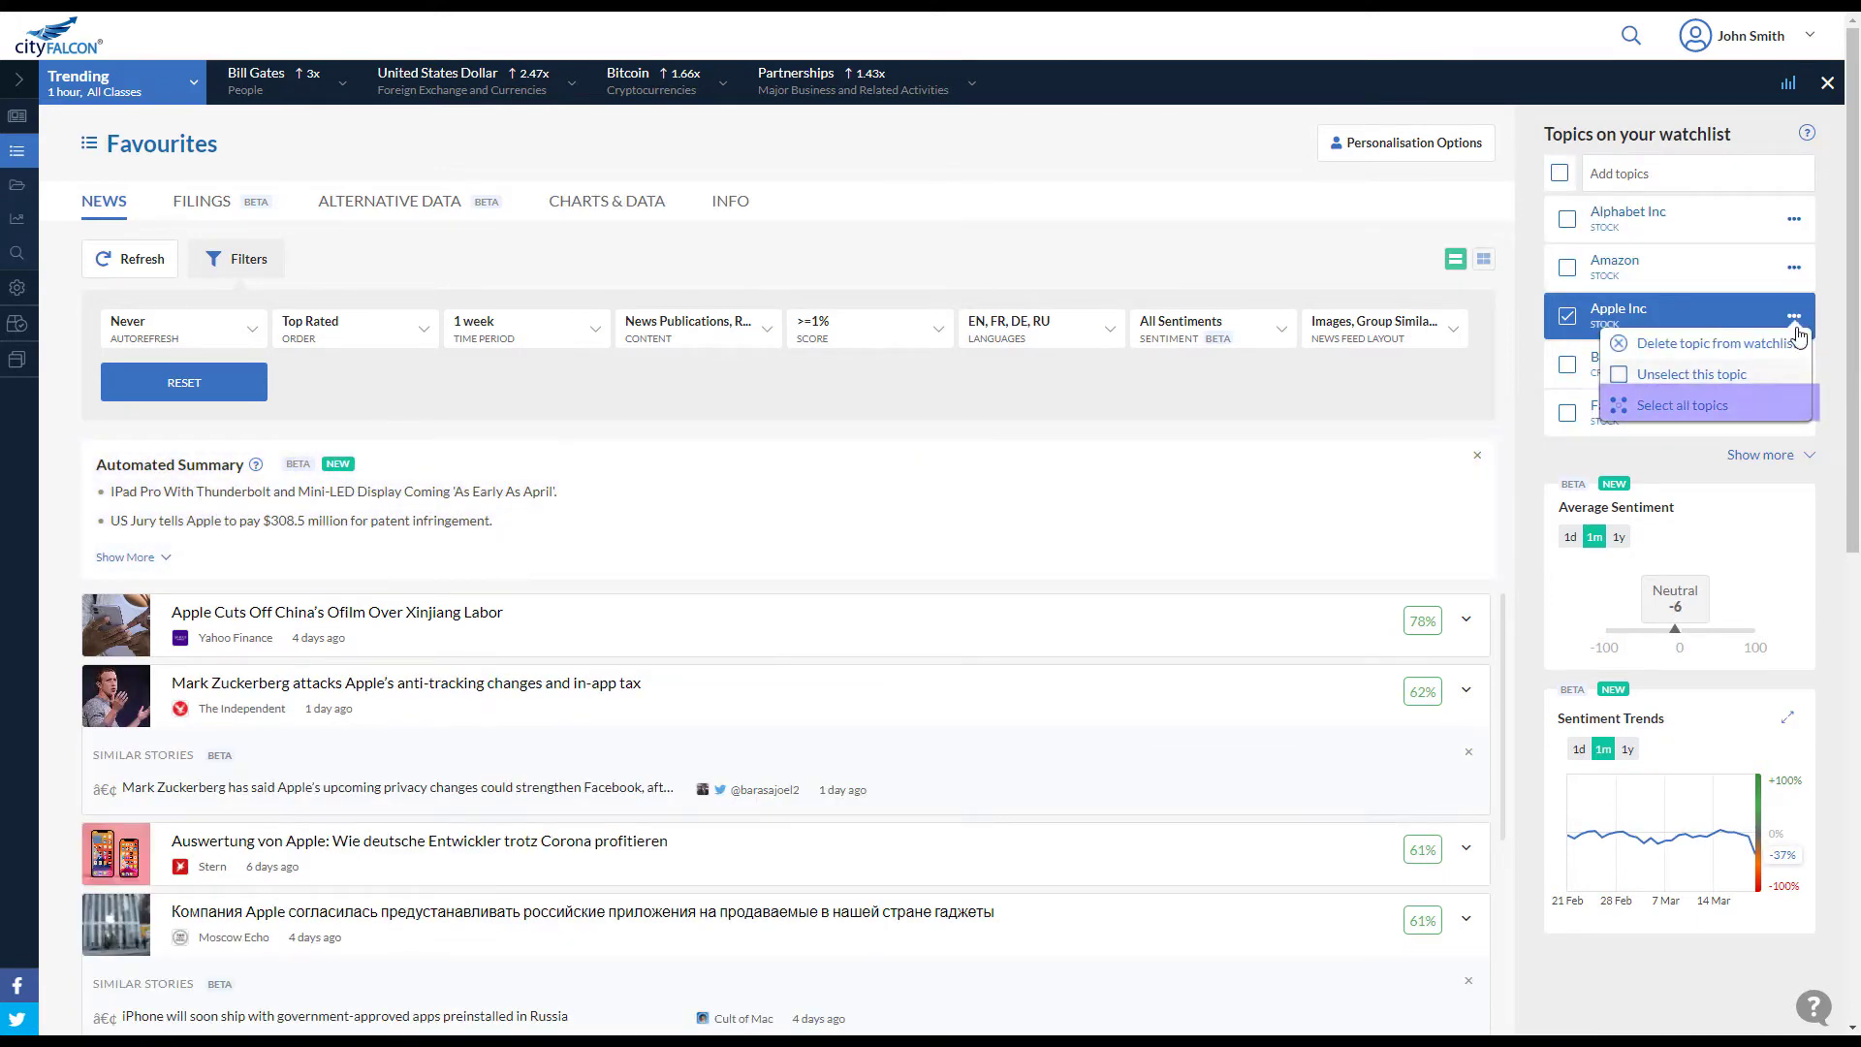
{"action": "left_click", "coordinate": [1681, 404]}
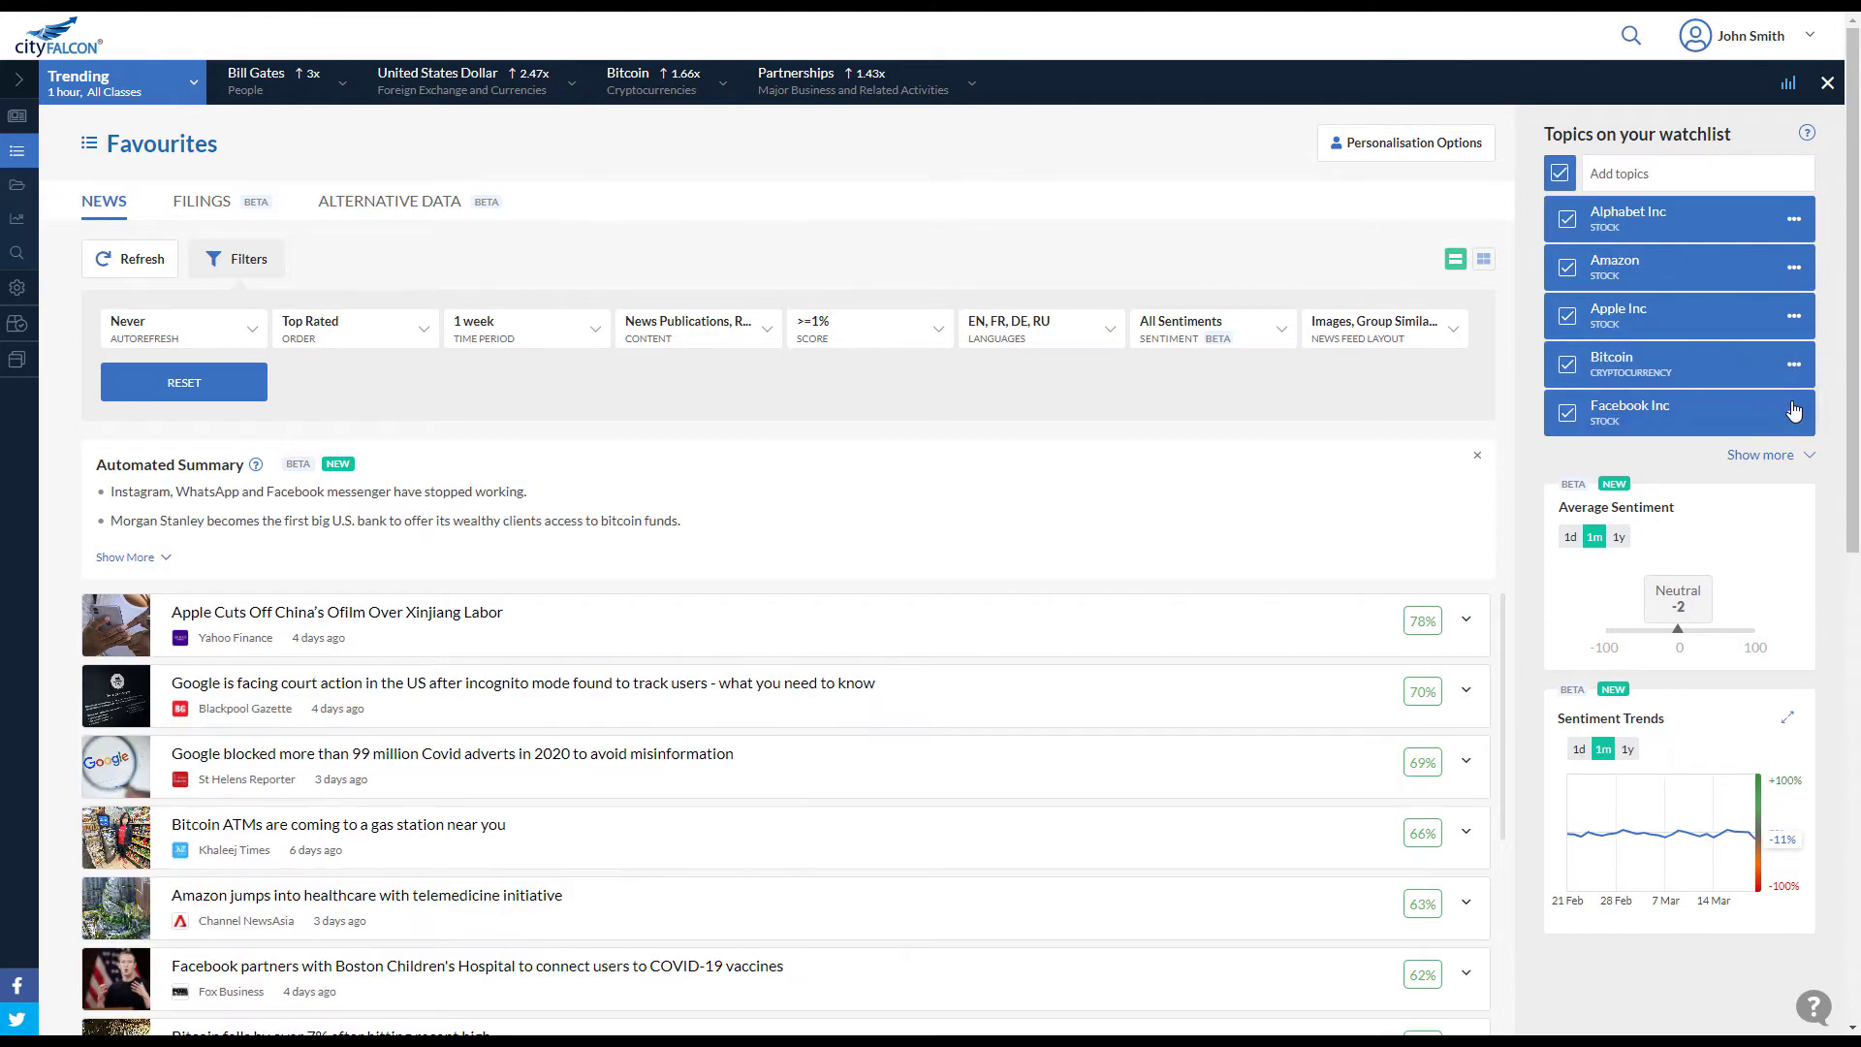
{"action": "mouse_move", "coordinate": [1279, 341]}
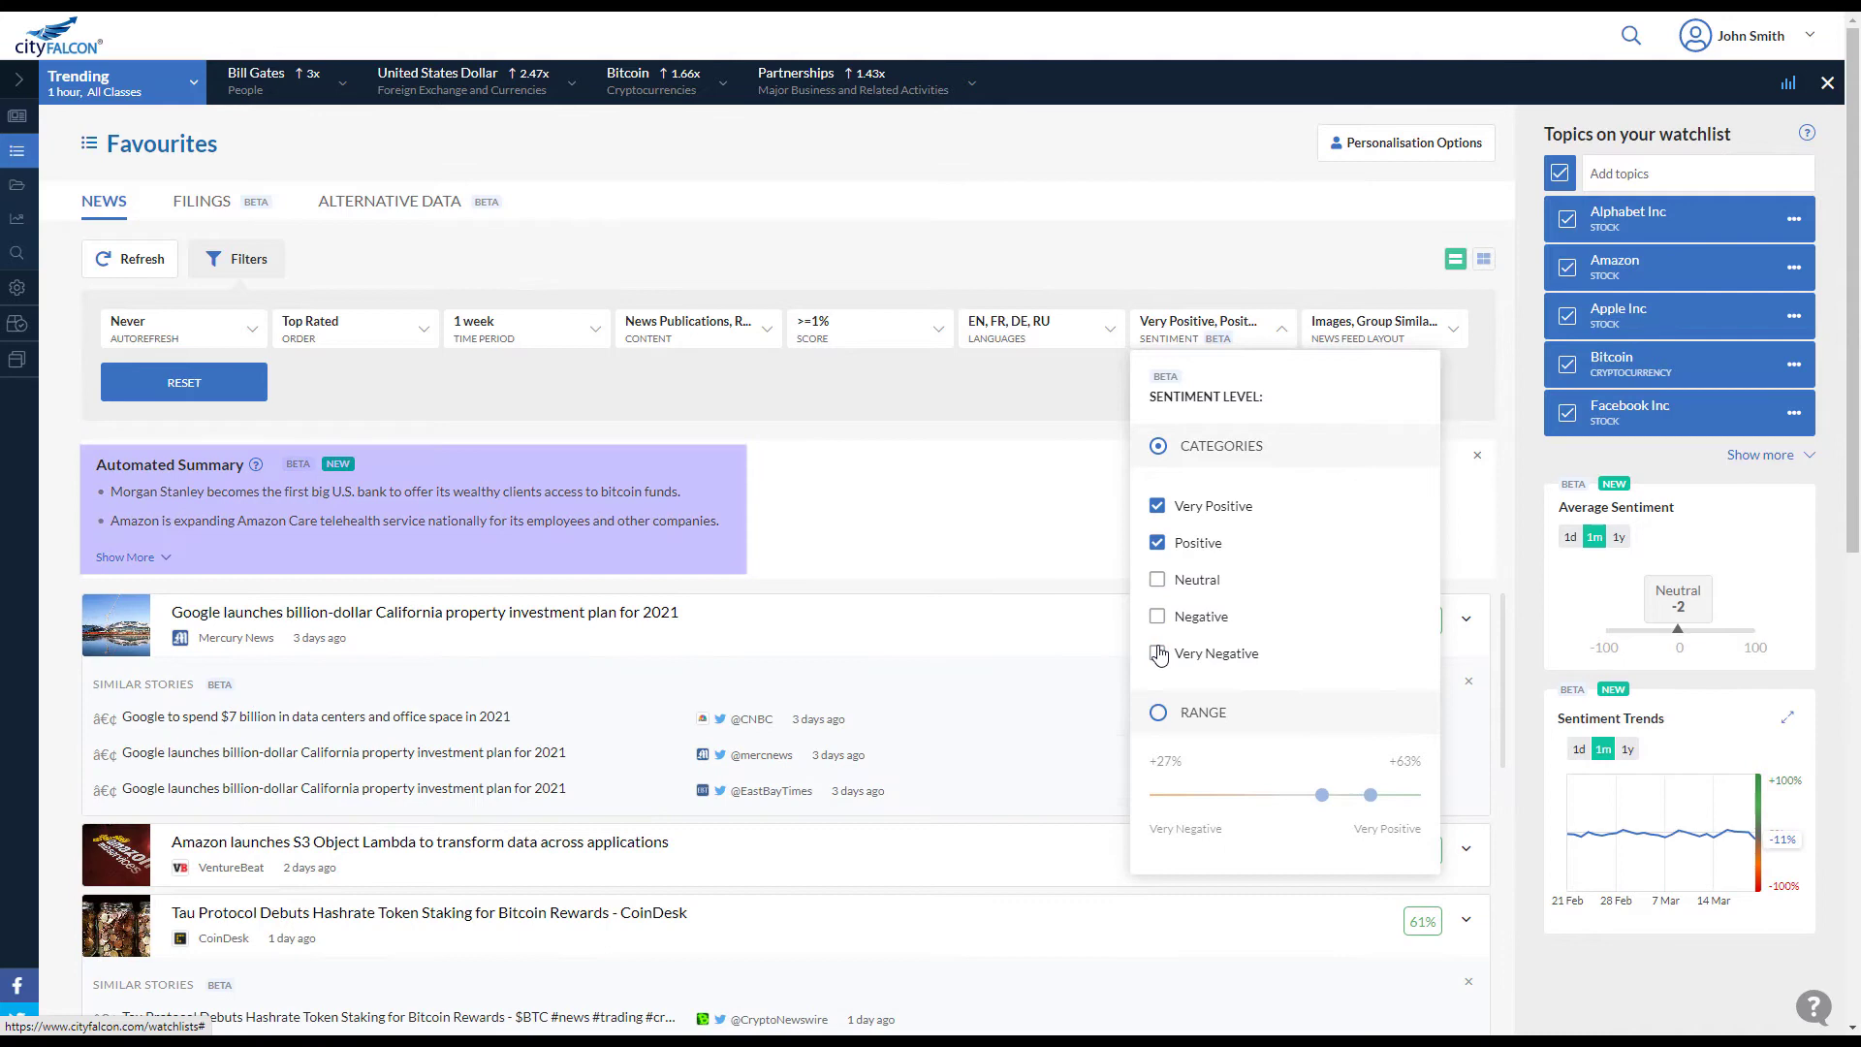
{"action": "left_click", "coordinate": [1157, 655]}
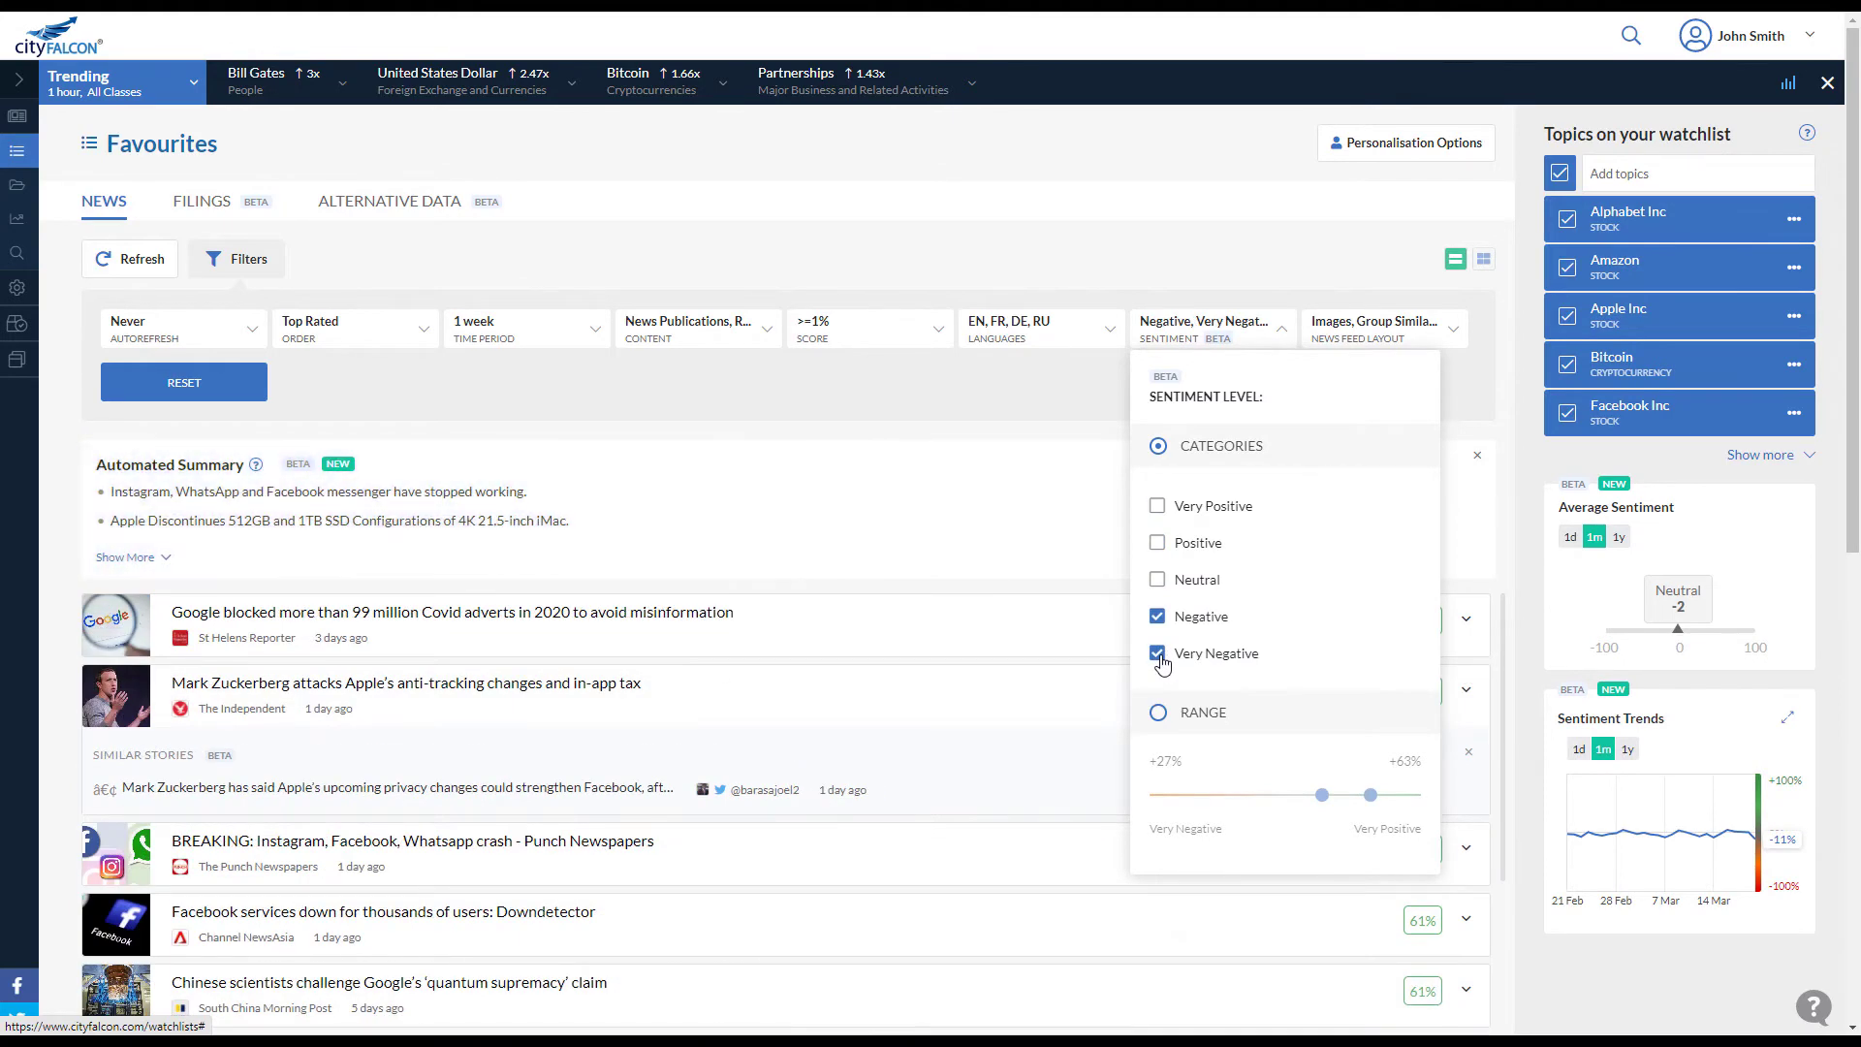
Switch the feed to tiles and back to rows, then search for Goldman Sachs.
{"action": "left_click", "coordinate": [1480, 259]}
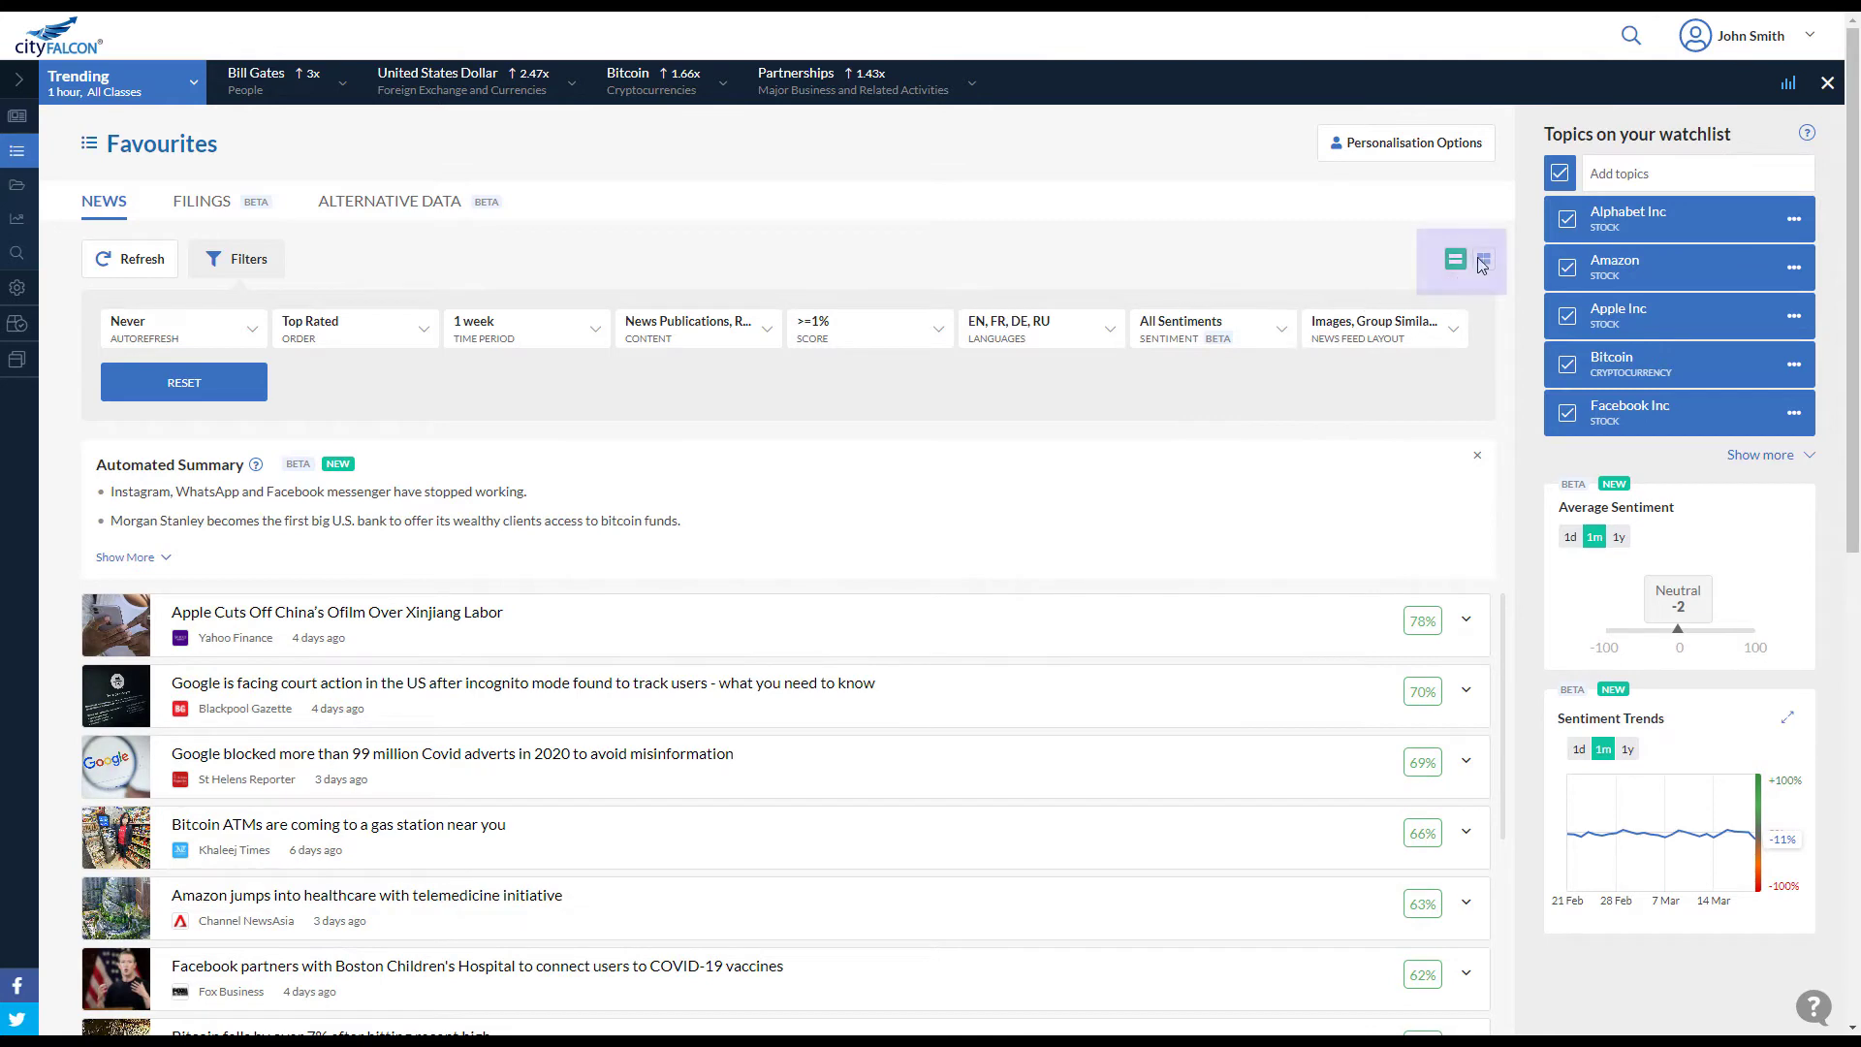
{"action": "left_click", "coordinate": [1481, 259]}
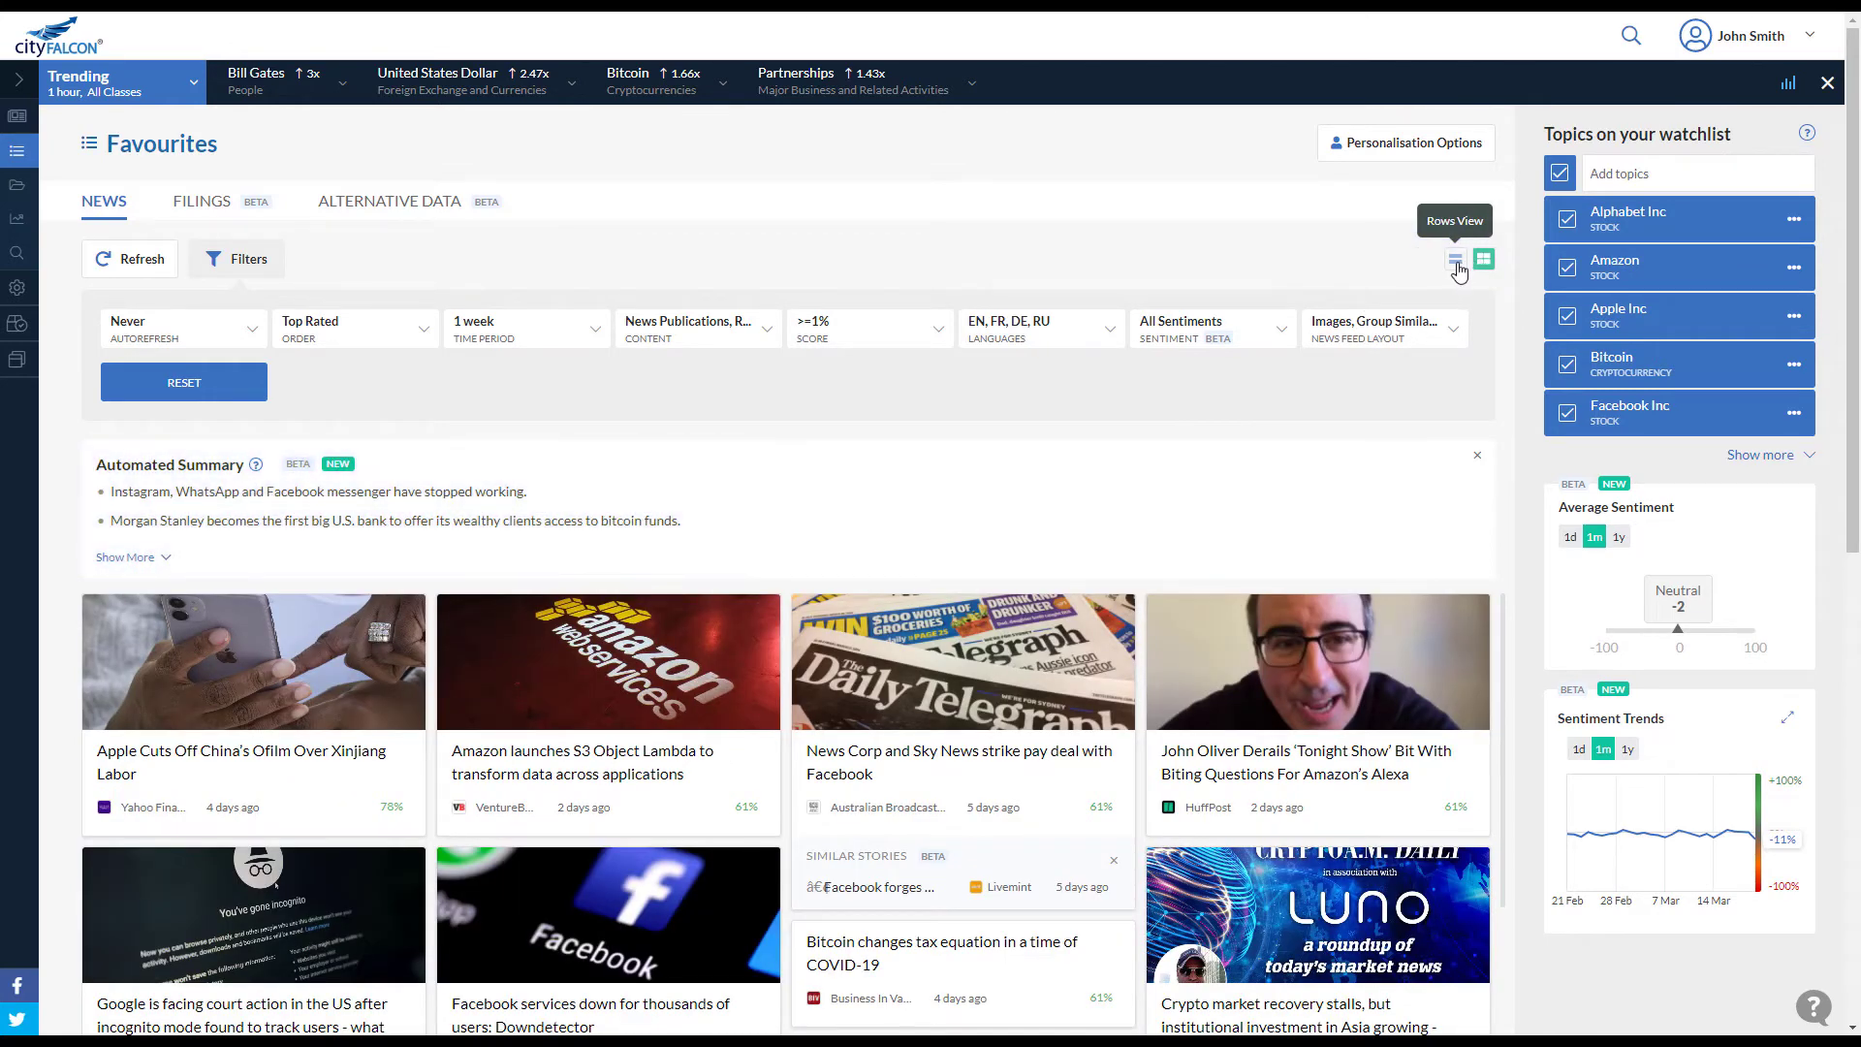
{"action": "left_click", "coordinate": [1455, 258]}
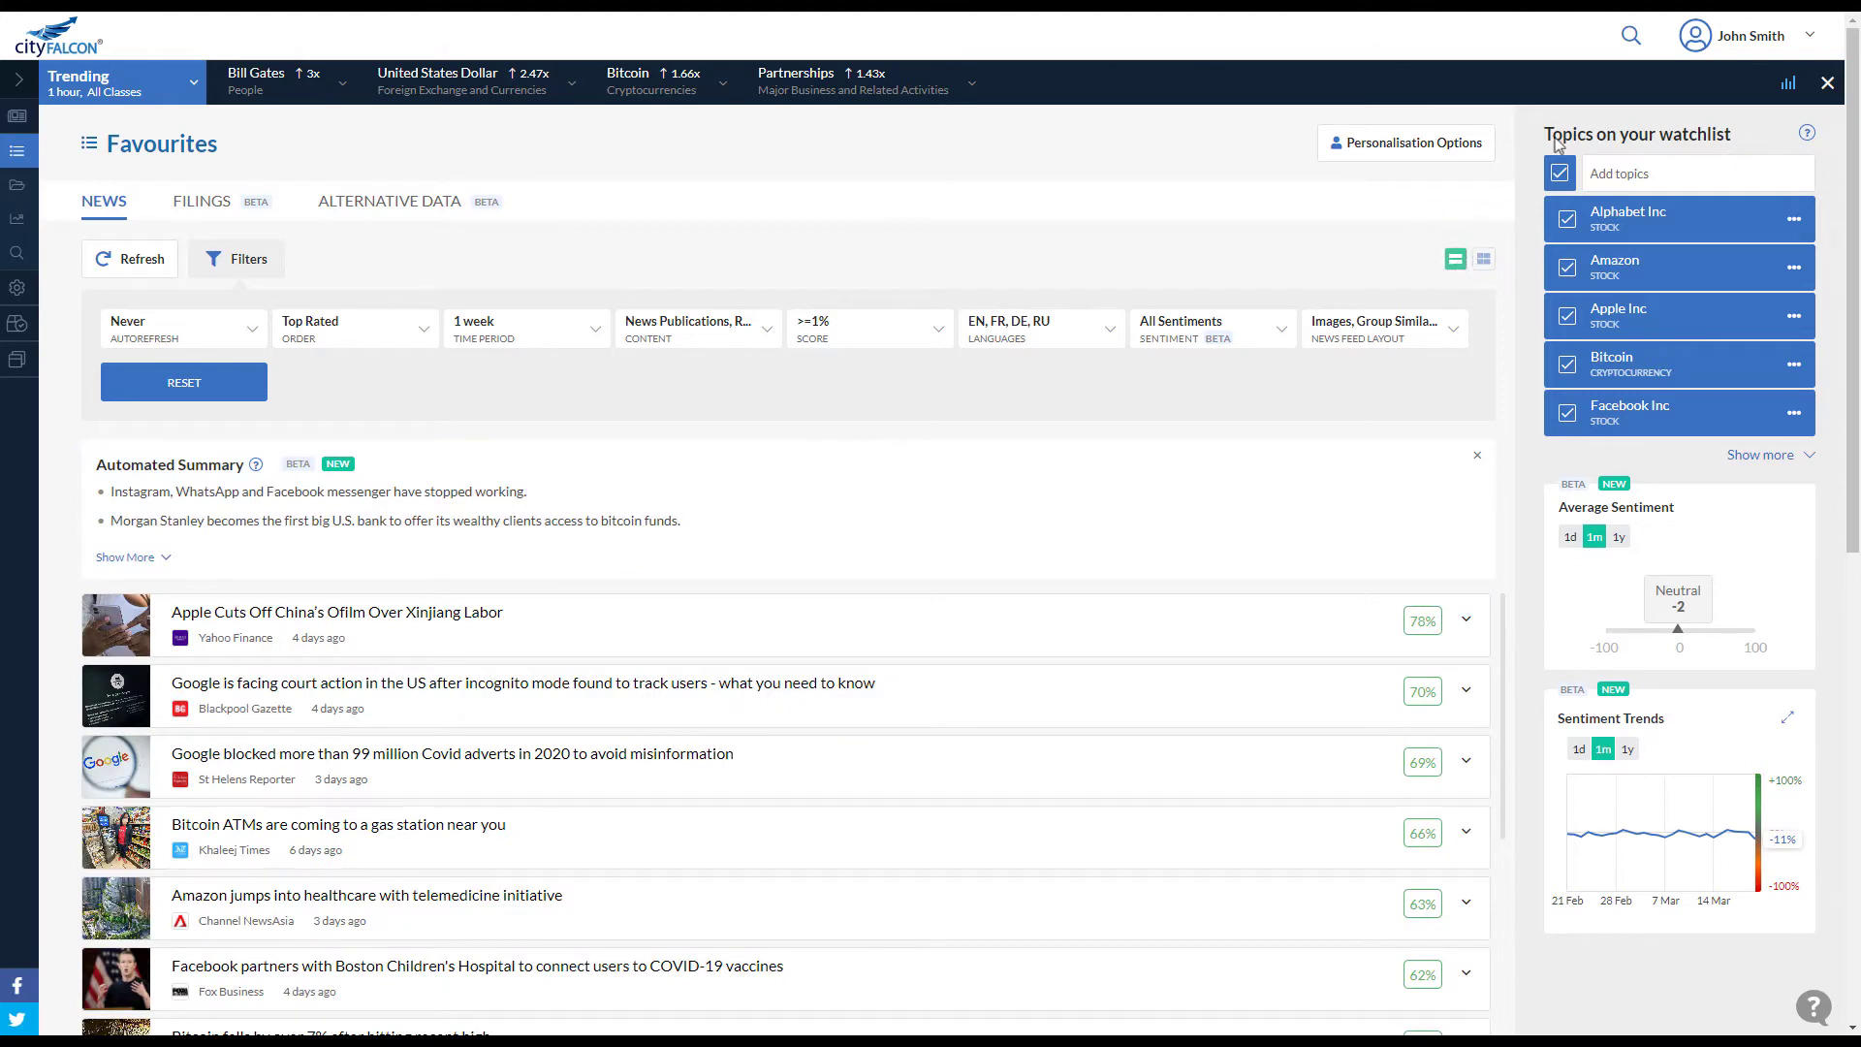
{"action": "left_click", "coordinate": [1629, 35]}
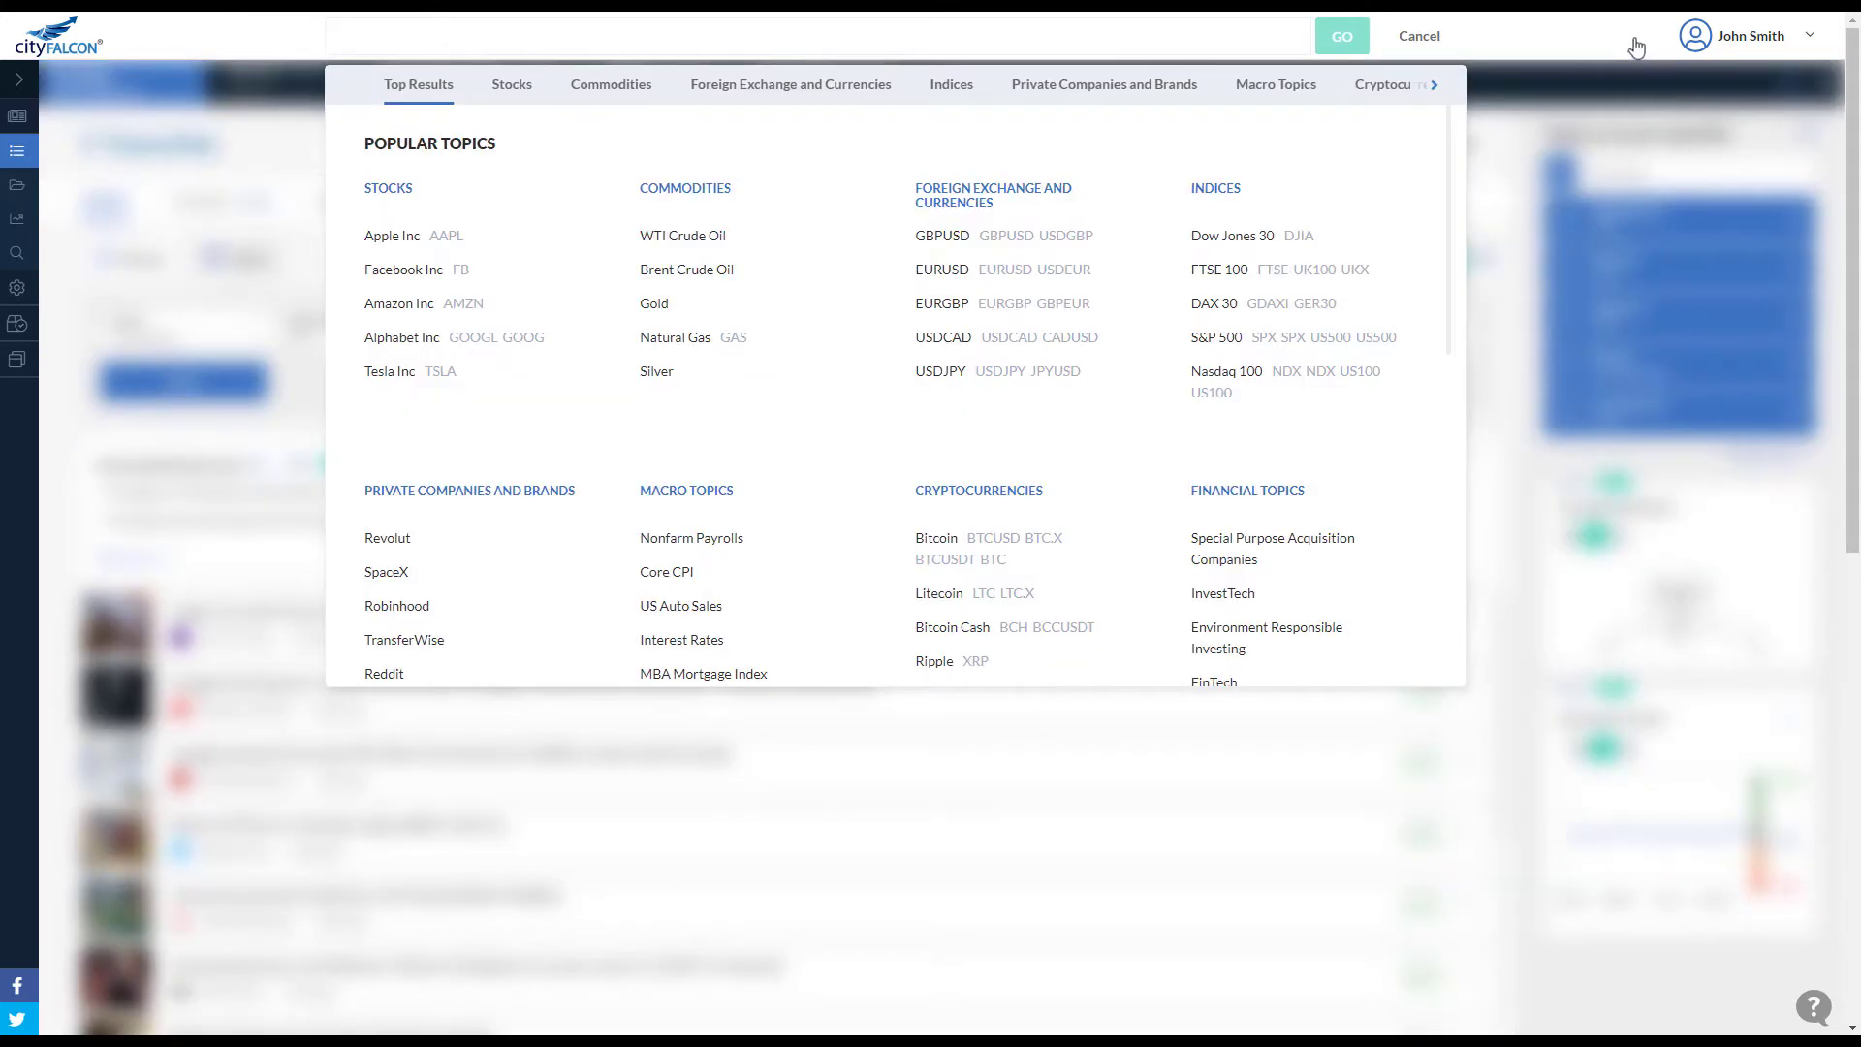
{"action": "type", "text": "Goldman Sachs"}
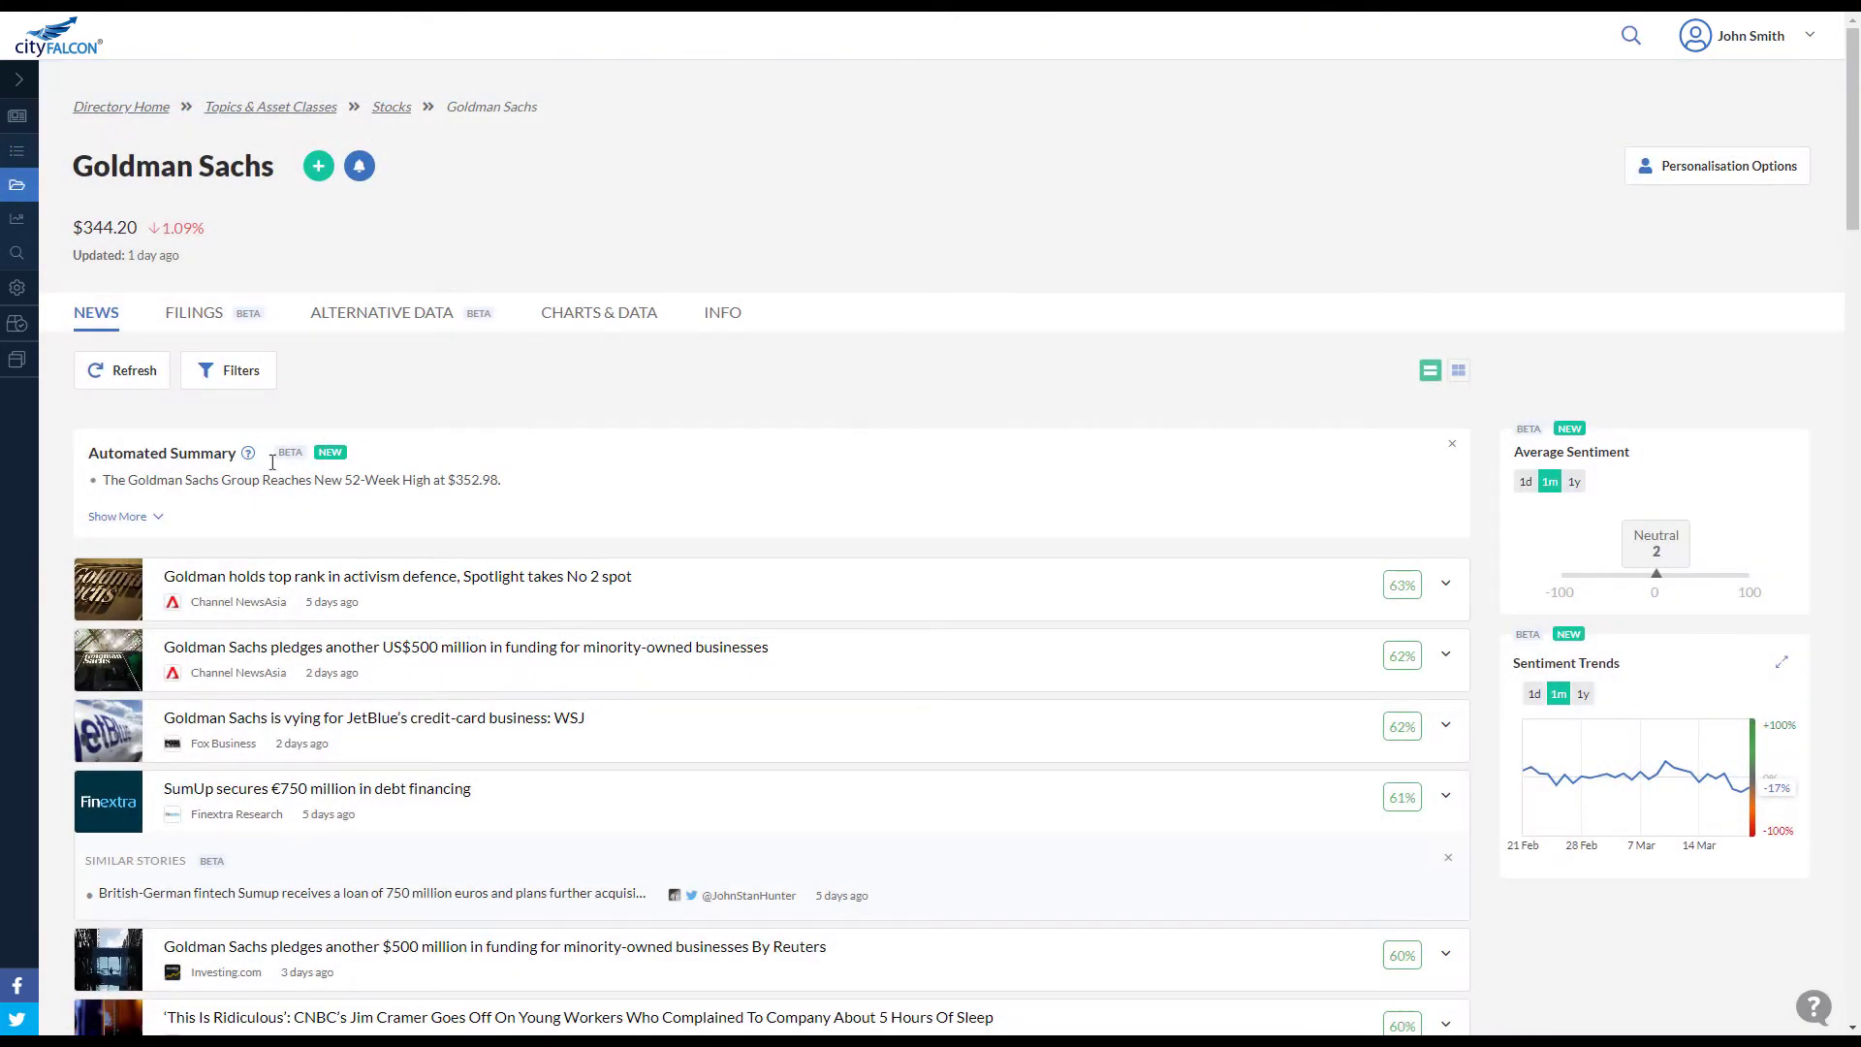
Expand and dismiss the Goldman Sachs Automated Summary, then show the News Feed Layout options.
{"action": "left_click", "coordinate": [117, 515]}
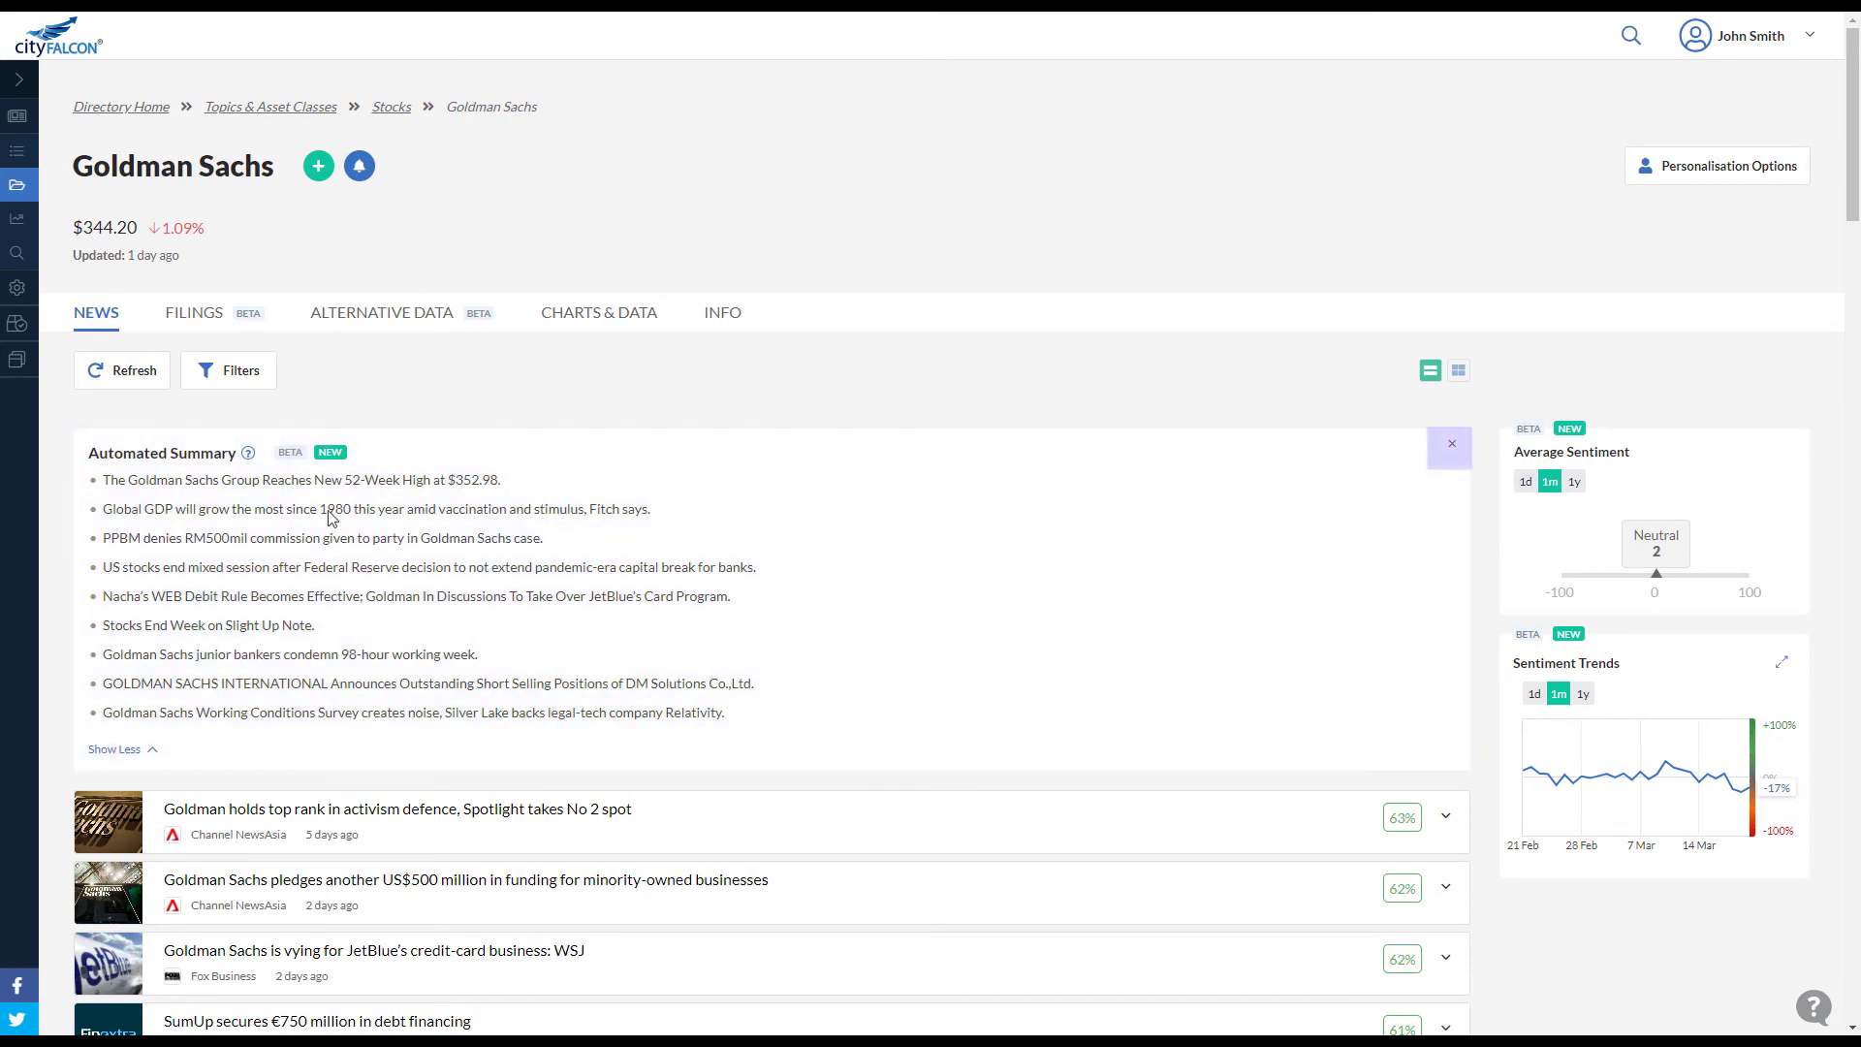
{"action": "left_click", "coordinate": [1449, 443]}
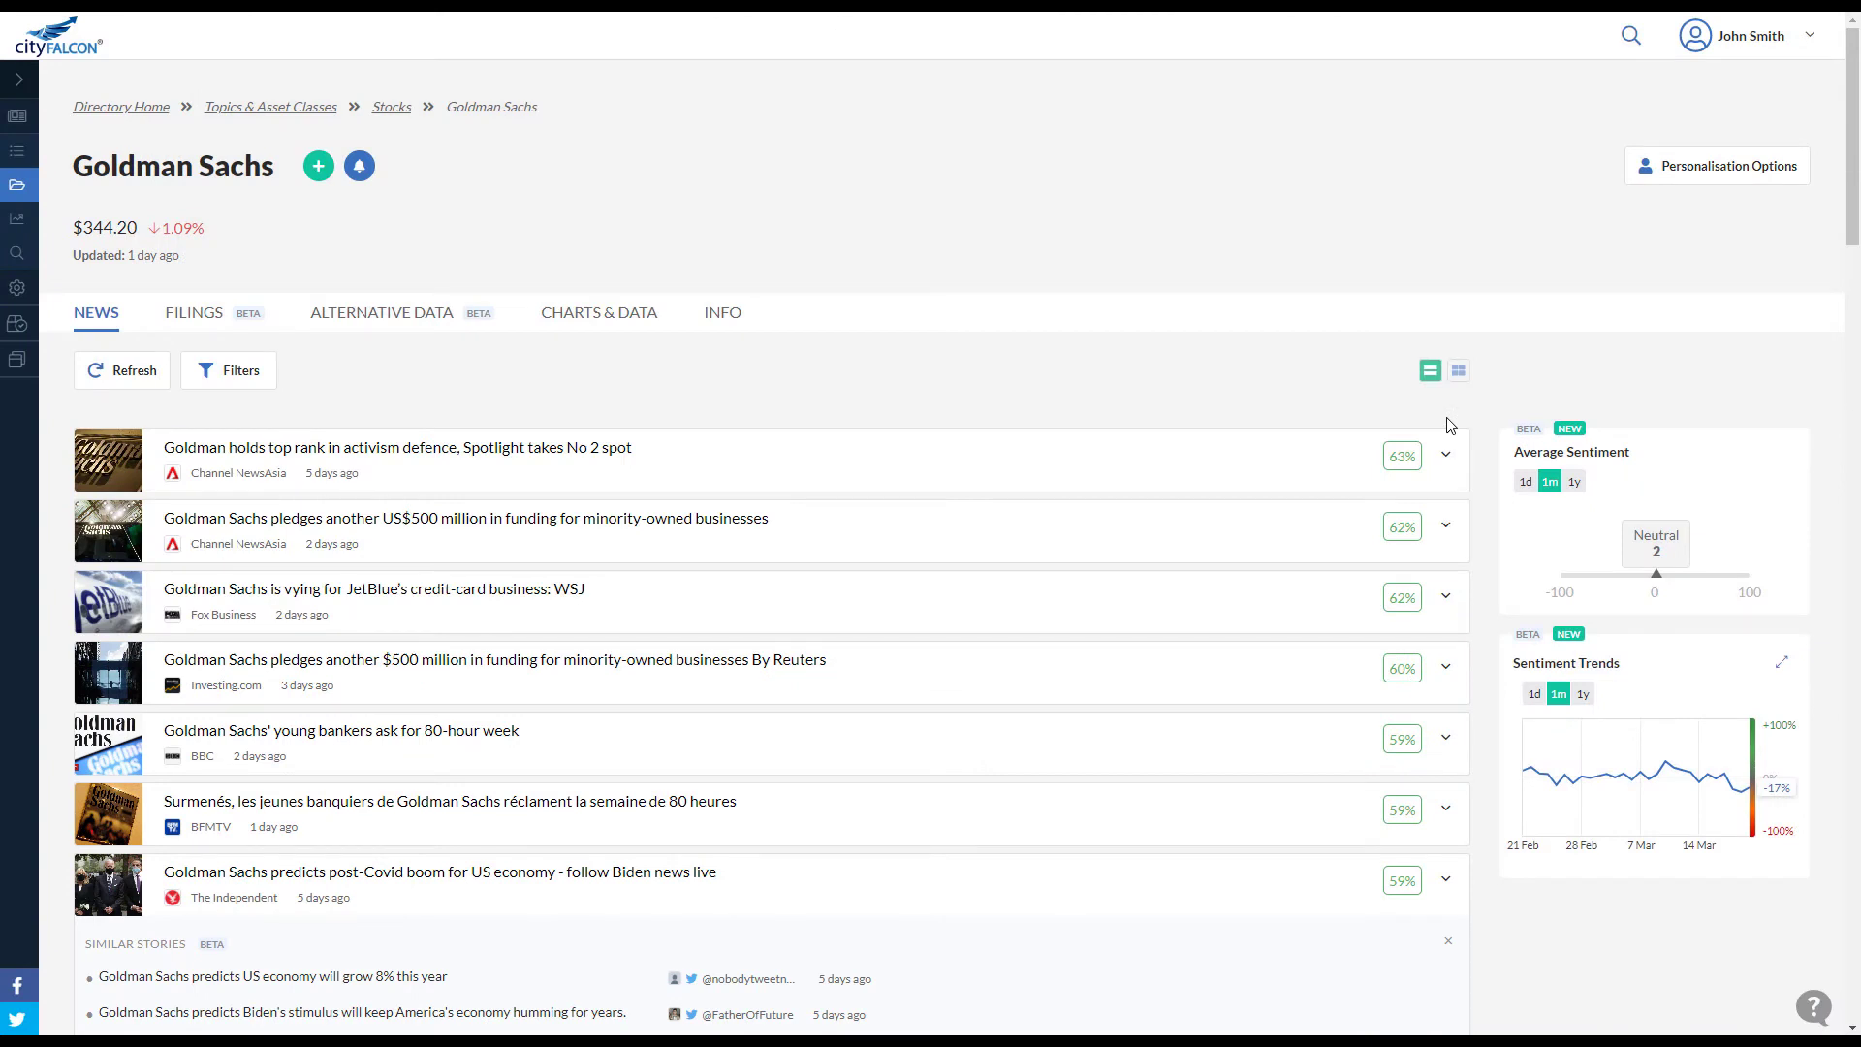
{"action": "left_click", "coordinate": [228, 369]}
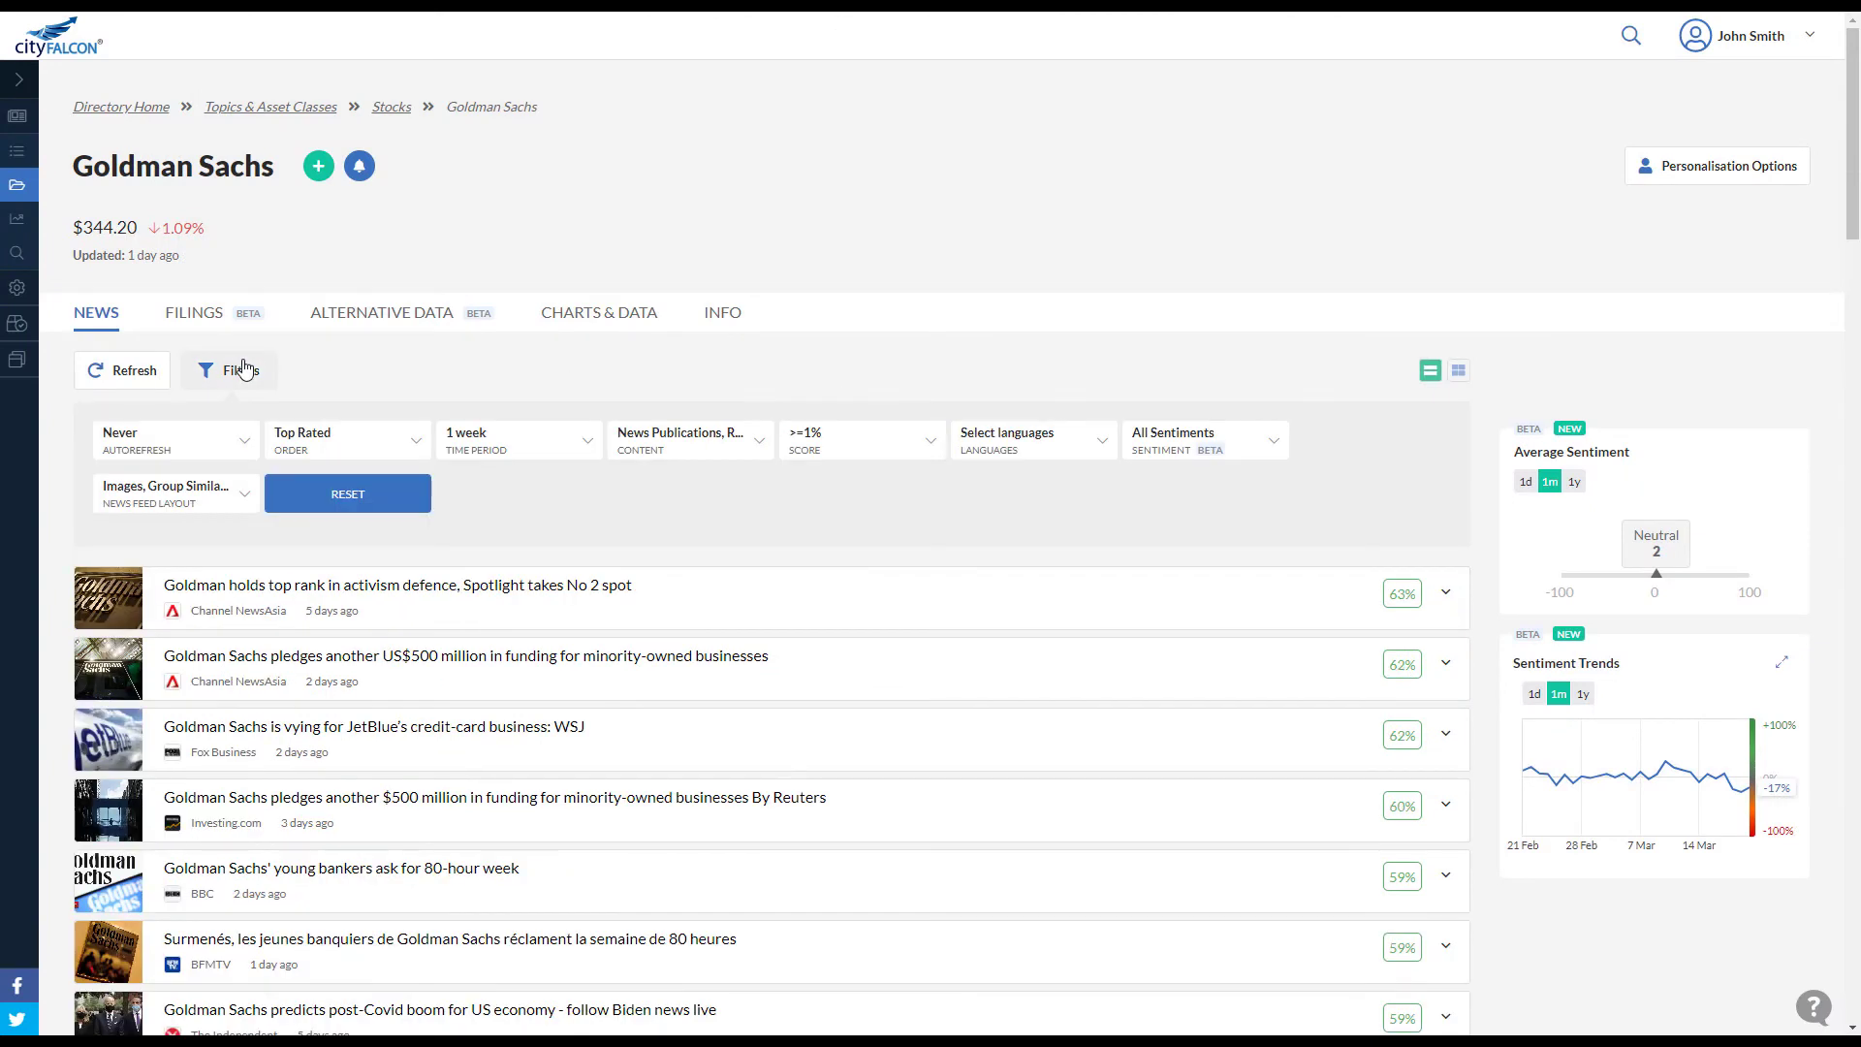
{"action": "left_click", "coordinate": [174, 492]}
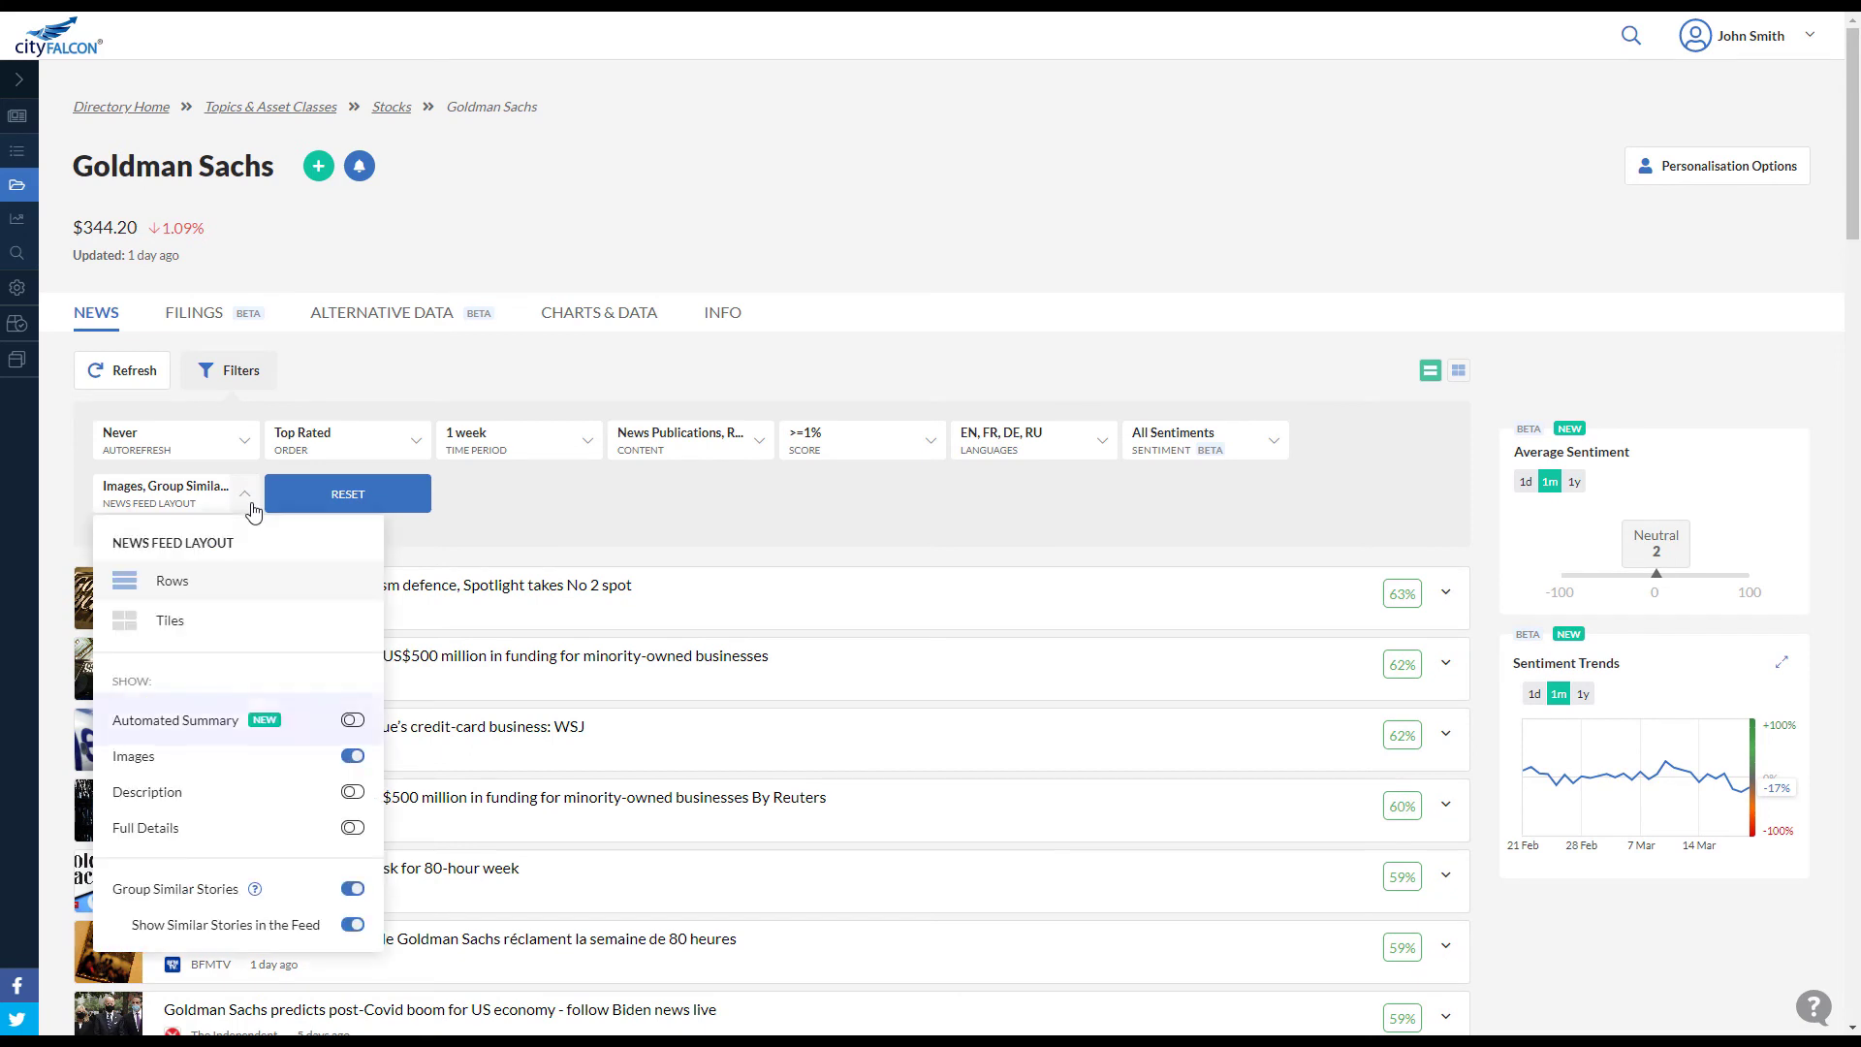